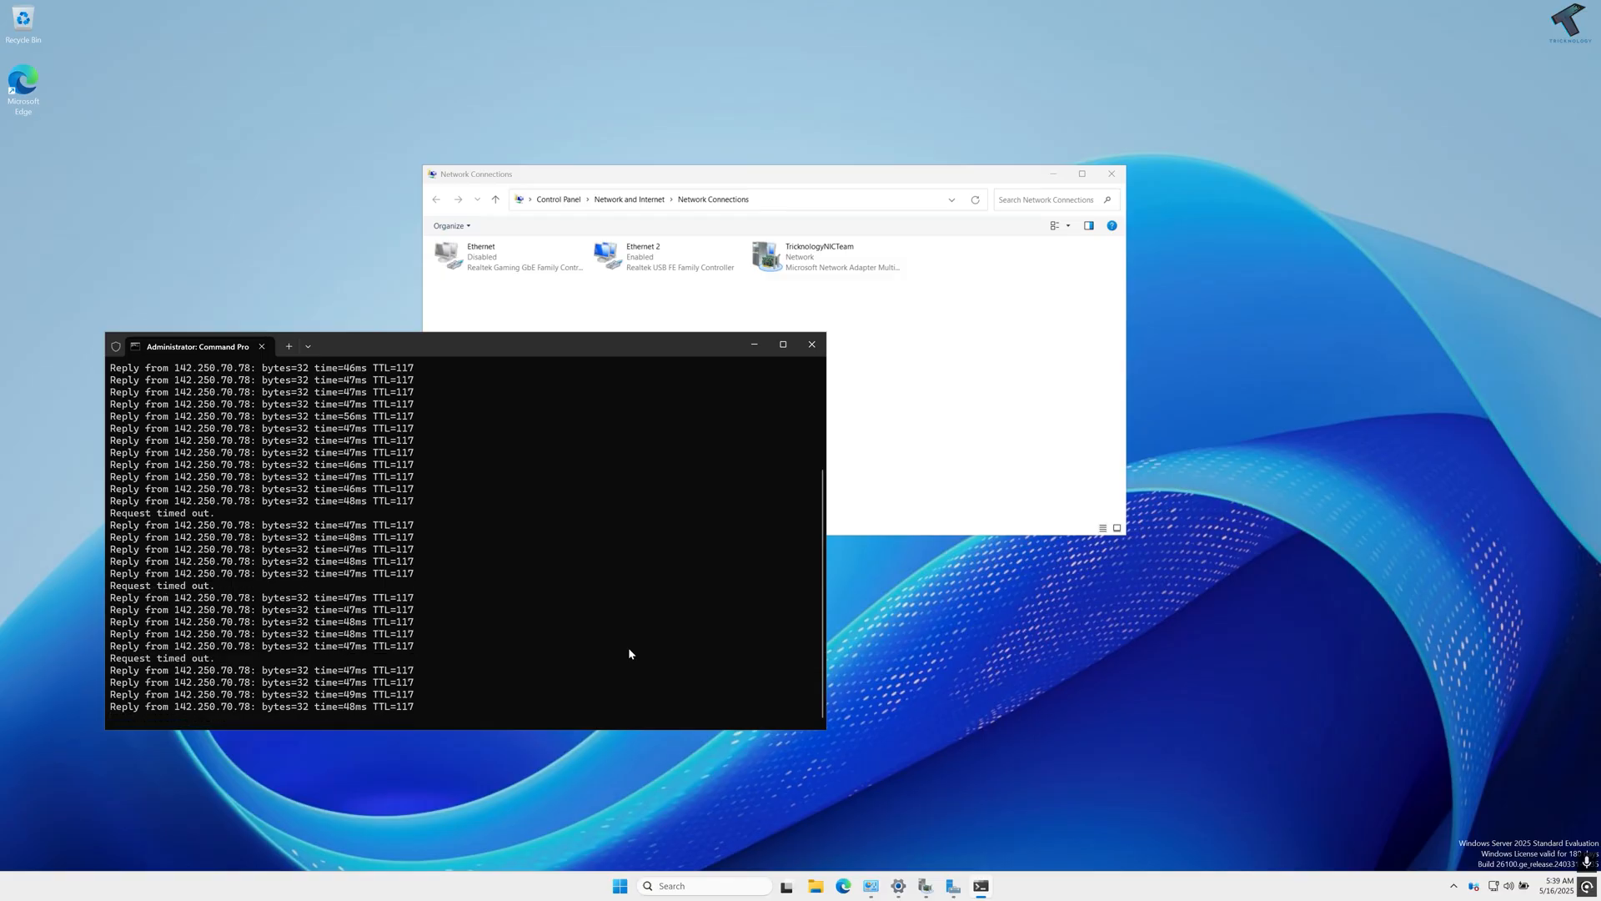
# Select Ethernet 2 in Network Connections and bring up the Start menu's pinned apps
pyautogui.click(811, 344)
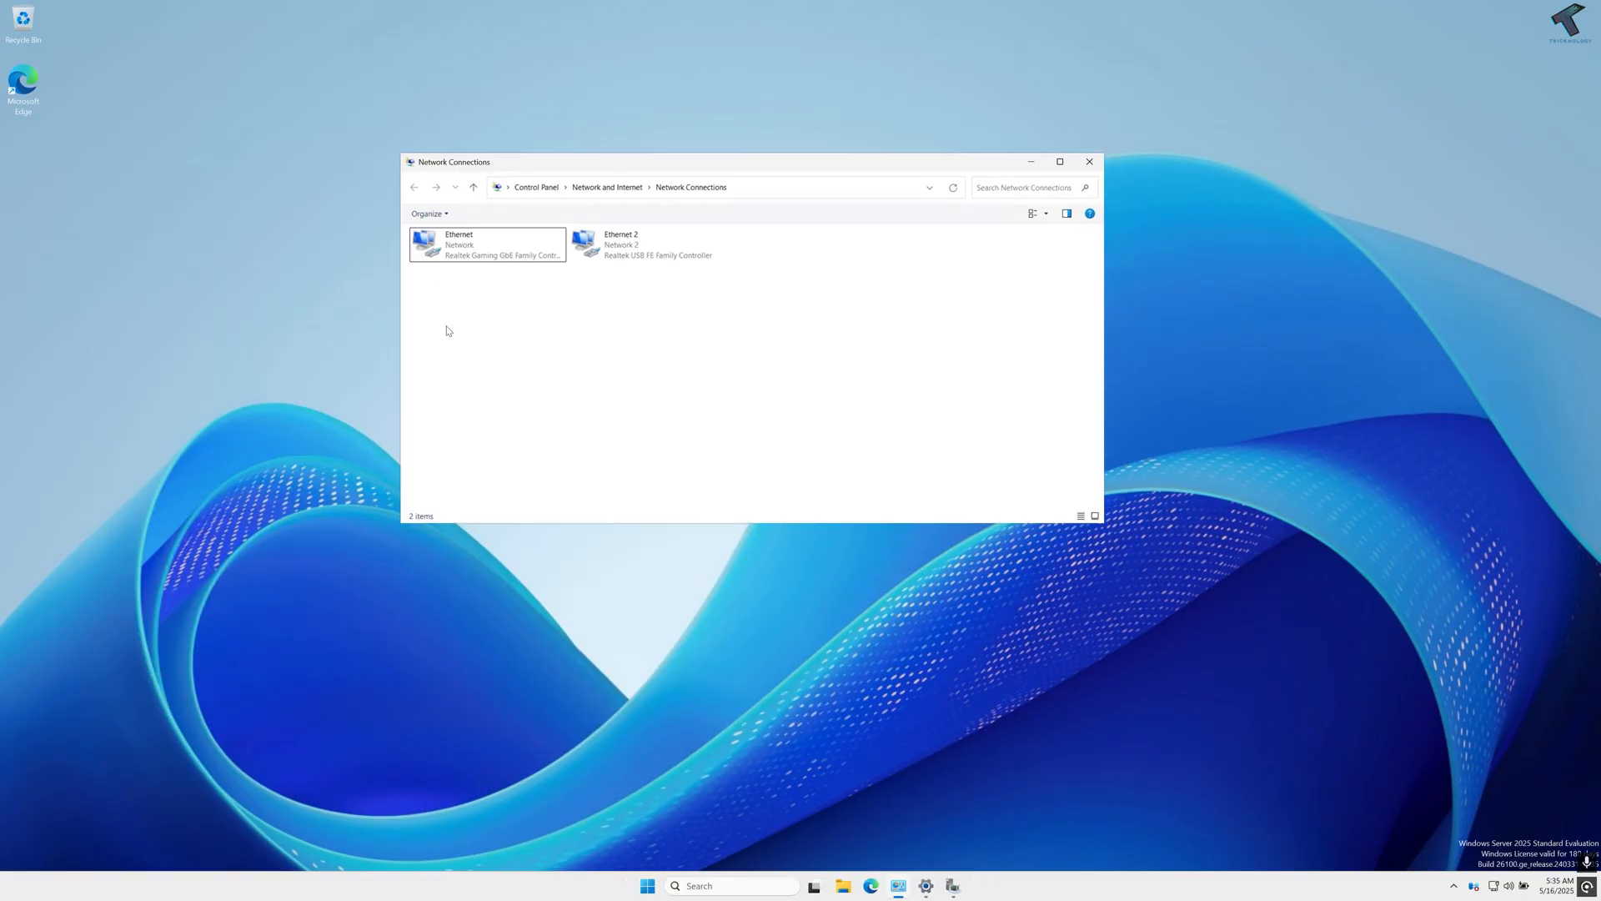
pyautogui.click(646, 244)
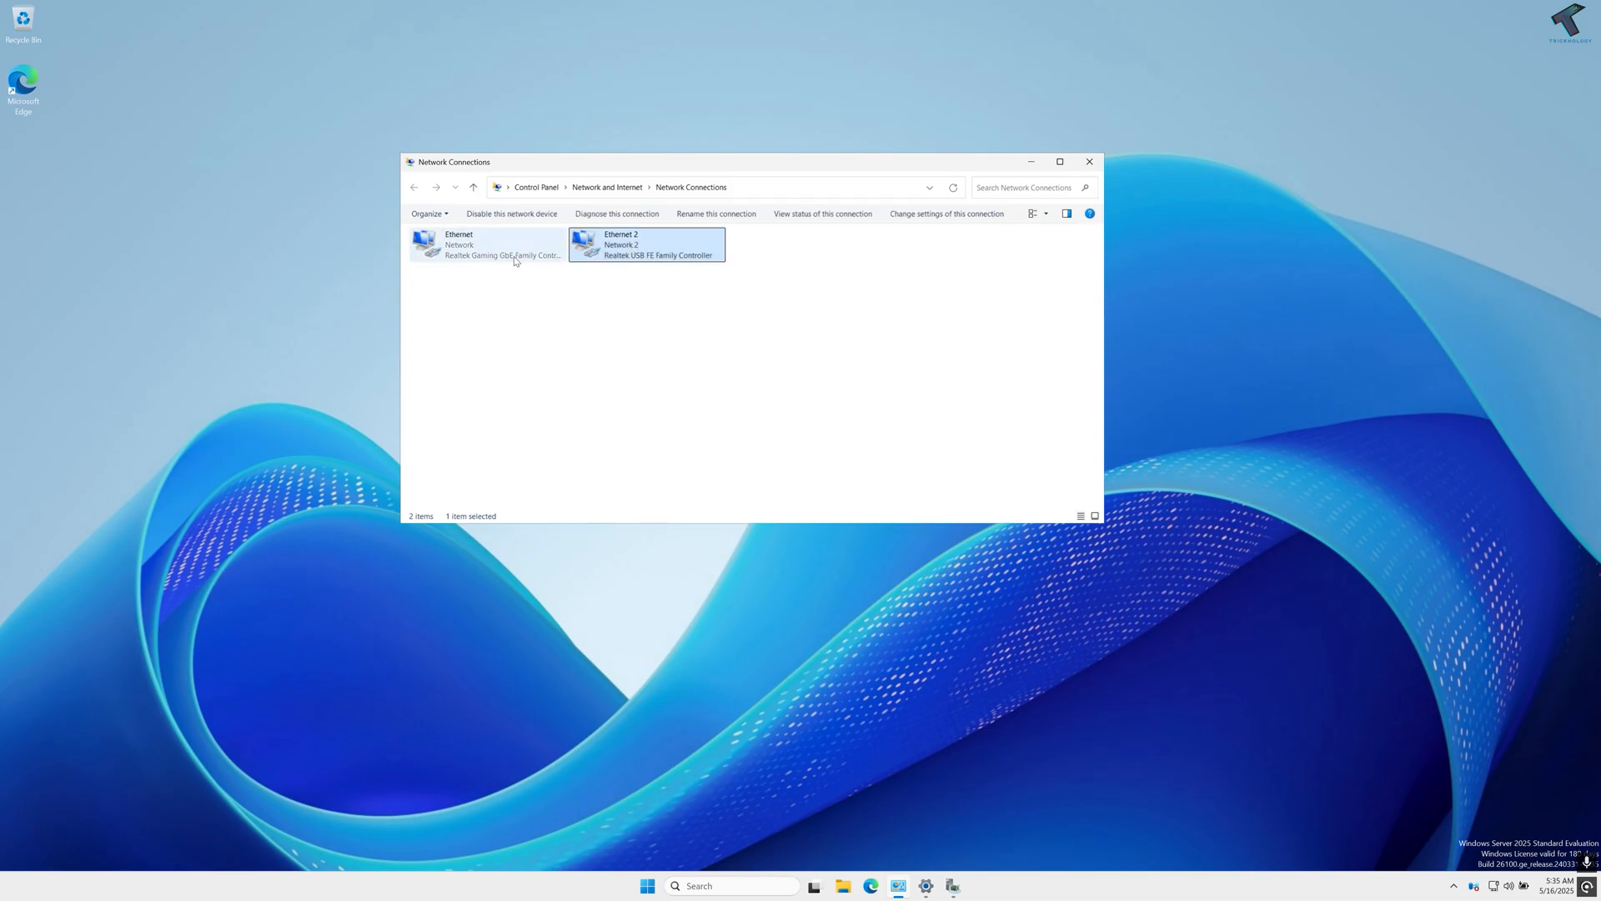
pyautogui.moveTo(498, 225); pyautogui.dragTo(572, 302)
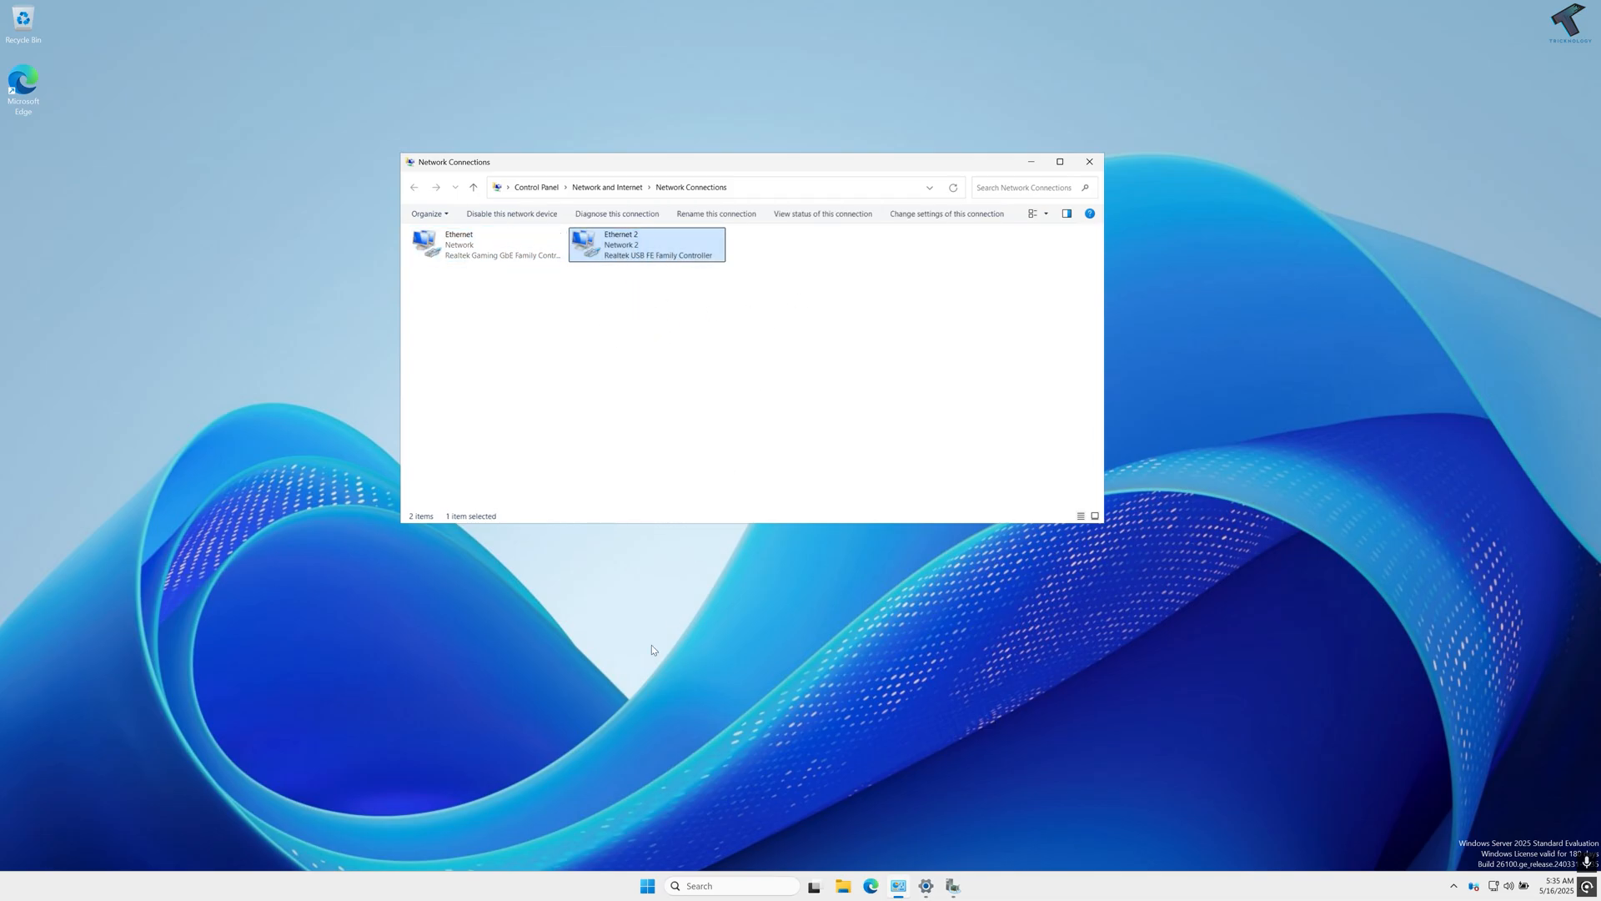
pyautogui.click(647, 886)
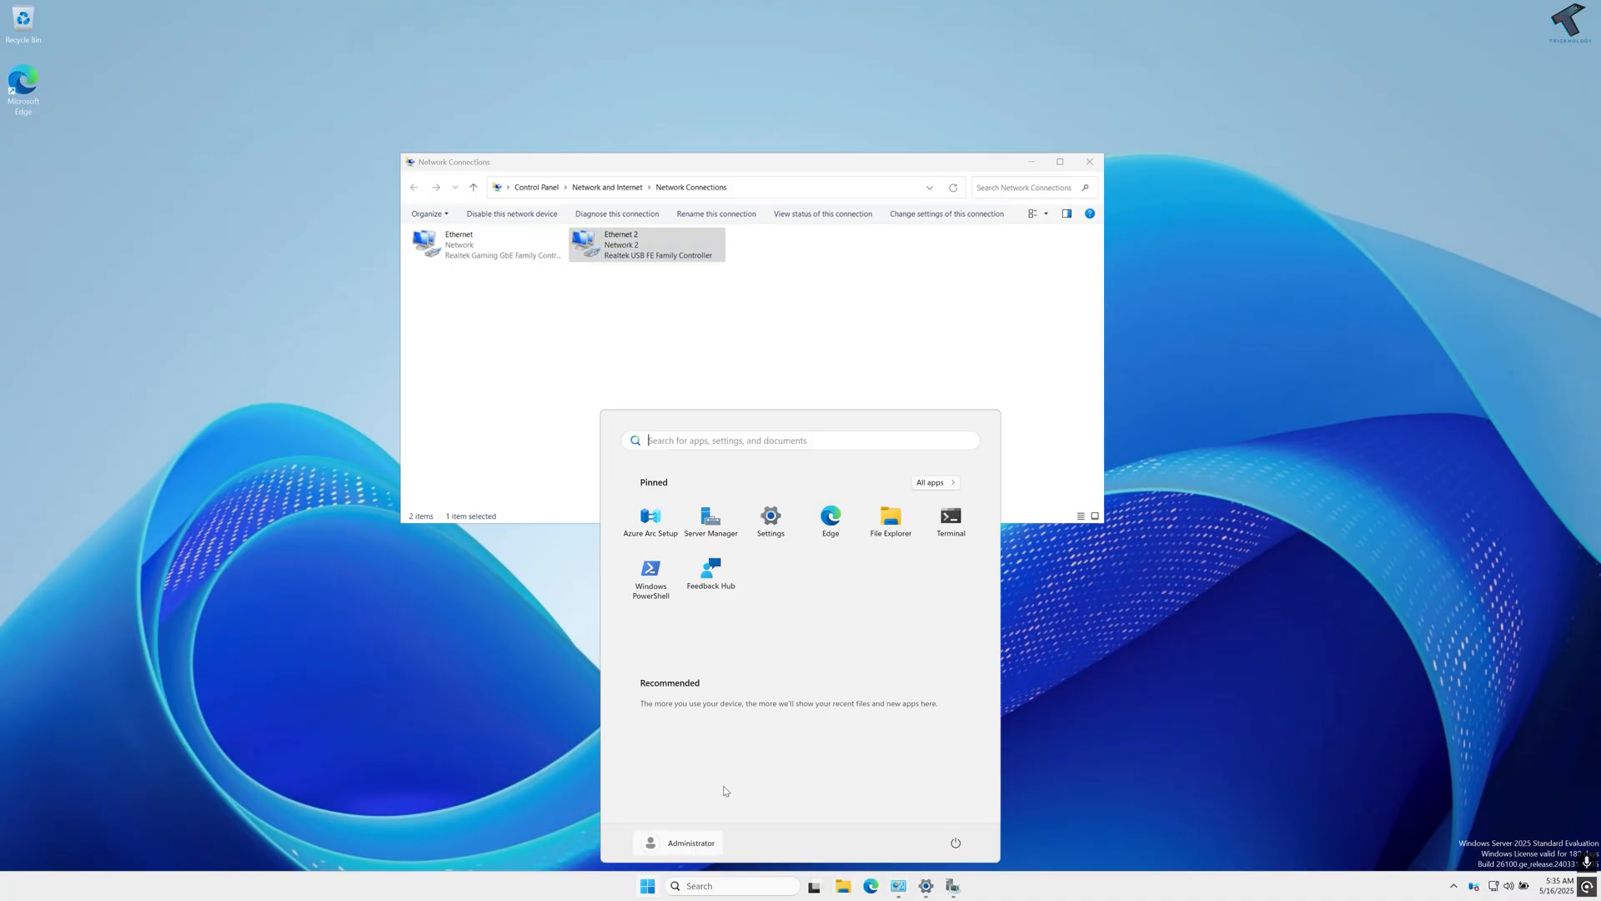
# Launch Server Manager, dismiss the Admin Center notice, and reach NIC Teaming from Local Server properties
pyautogui.click(710, 515)
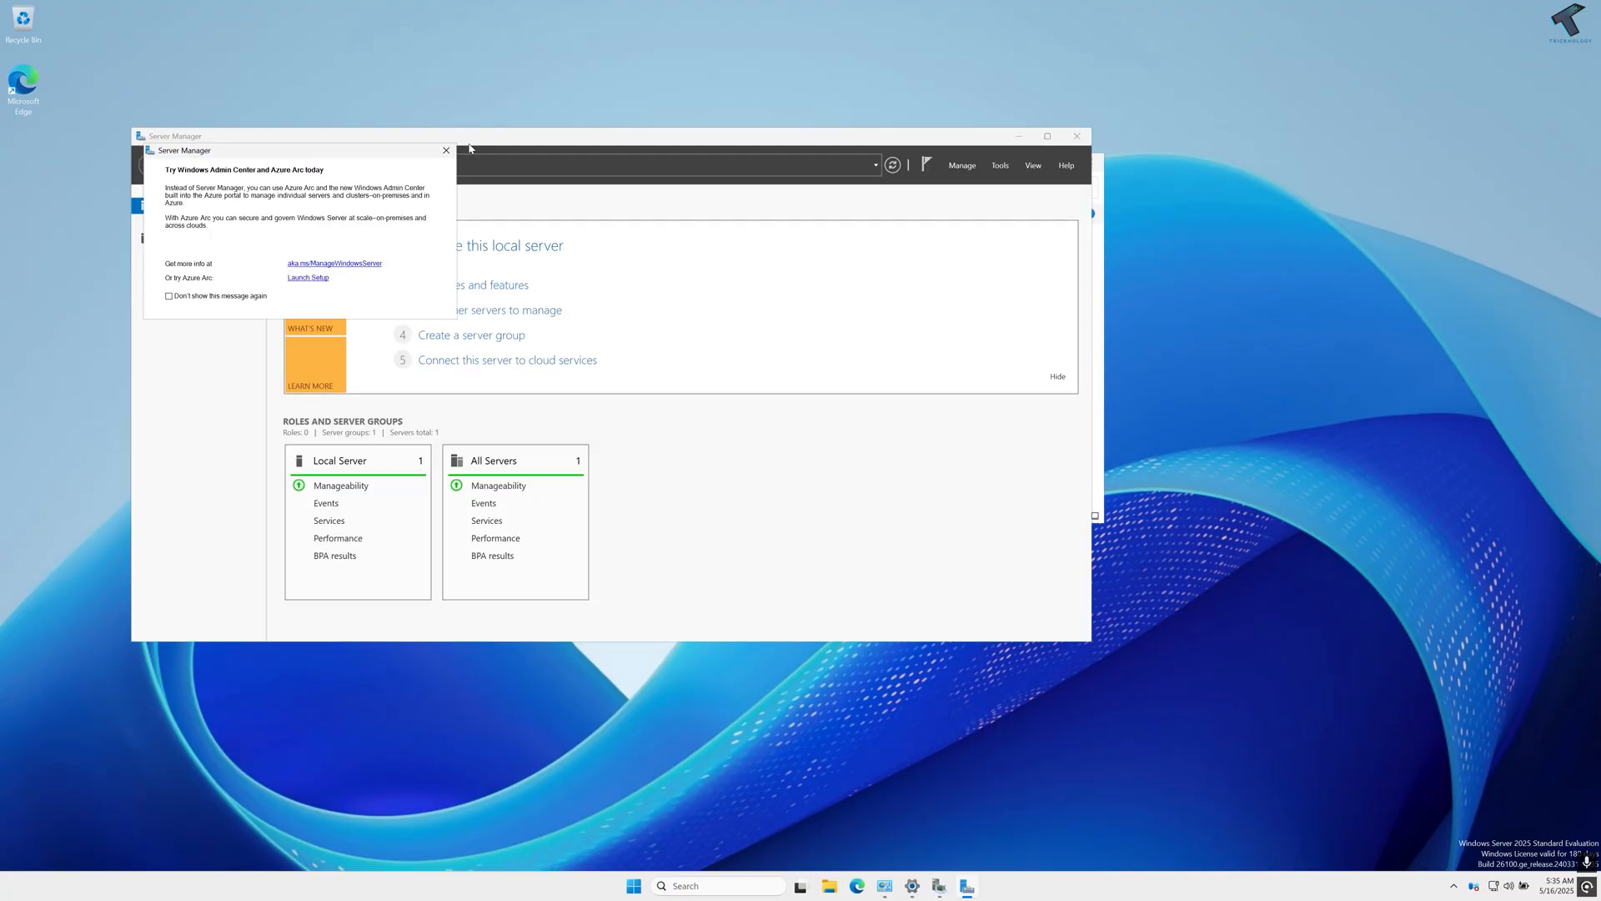
pyautogui.click(445, 151)
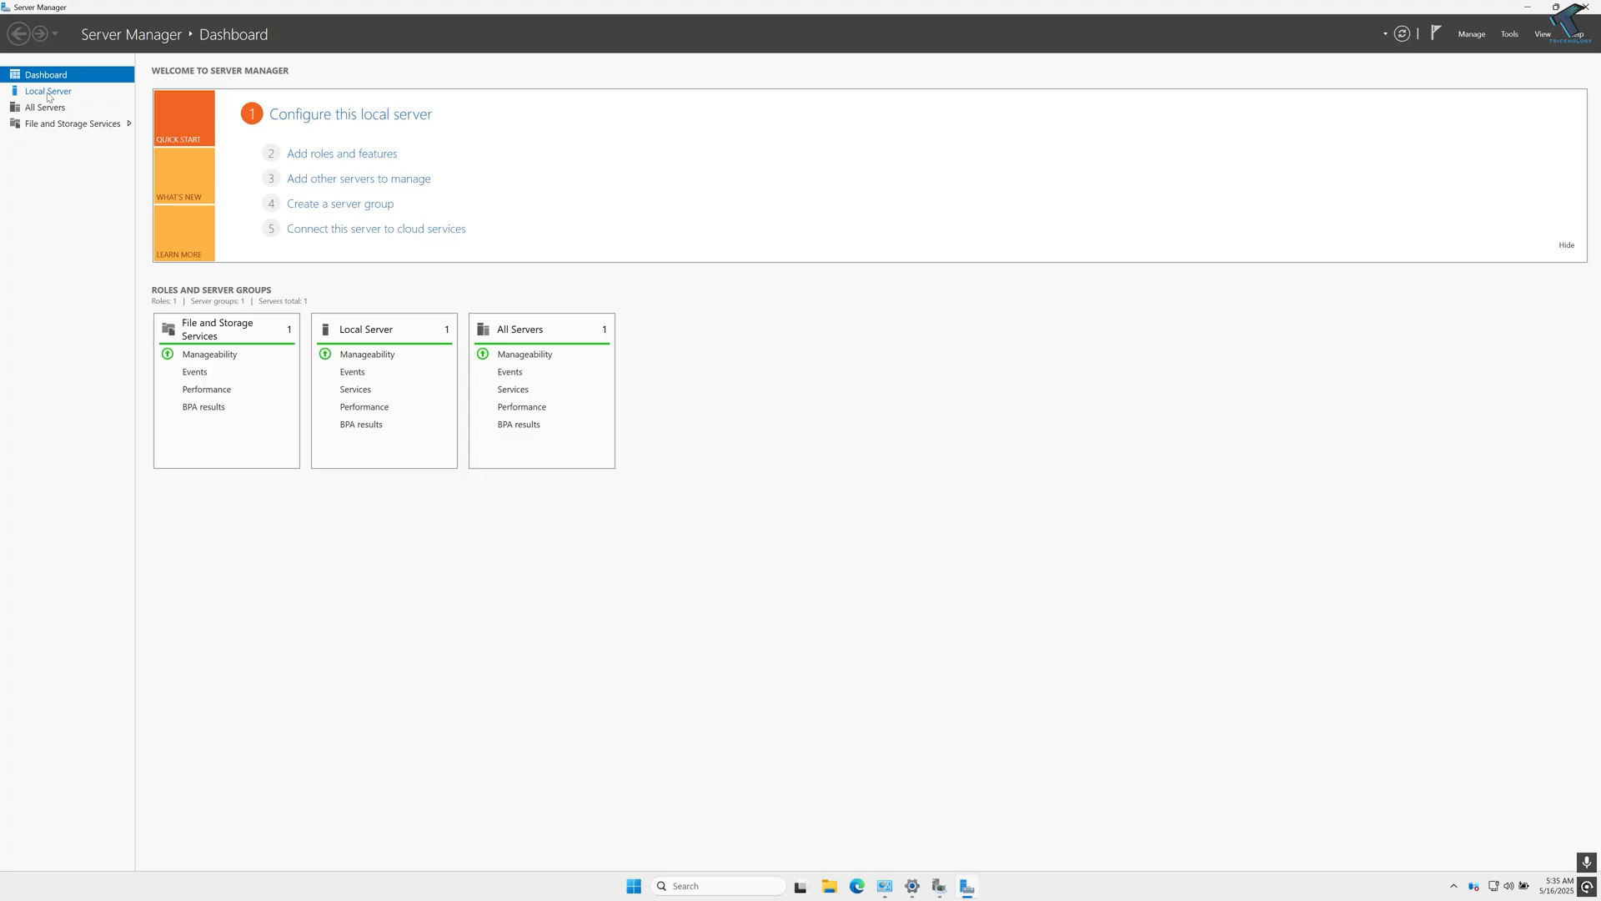
pyautogui.click(47, 90)
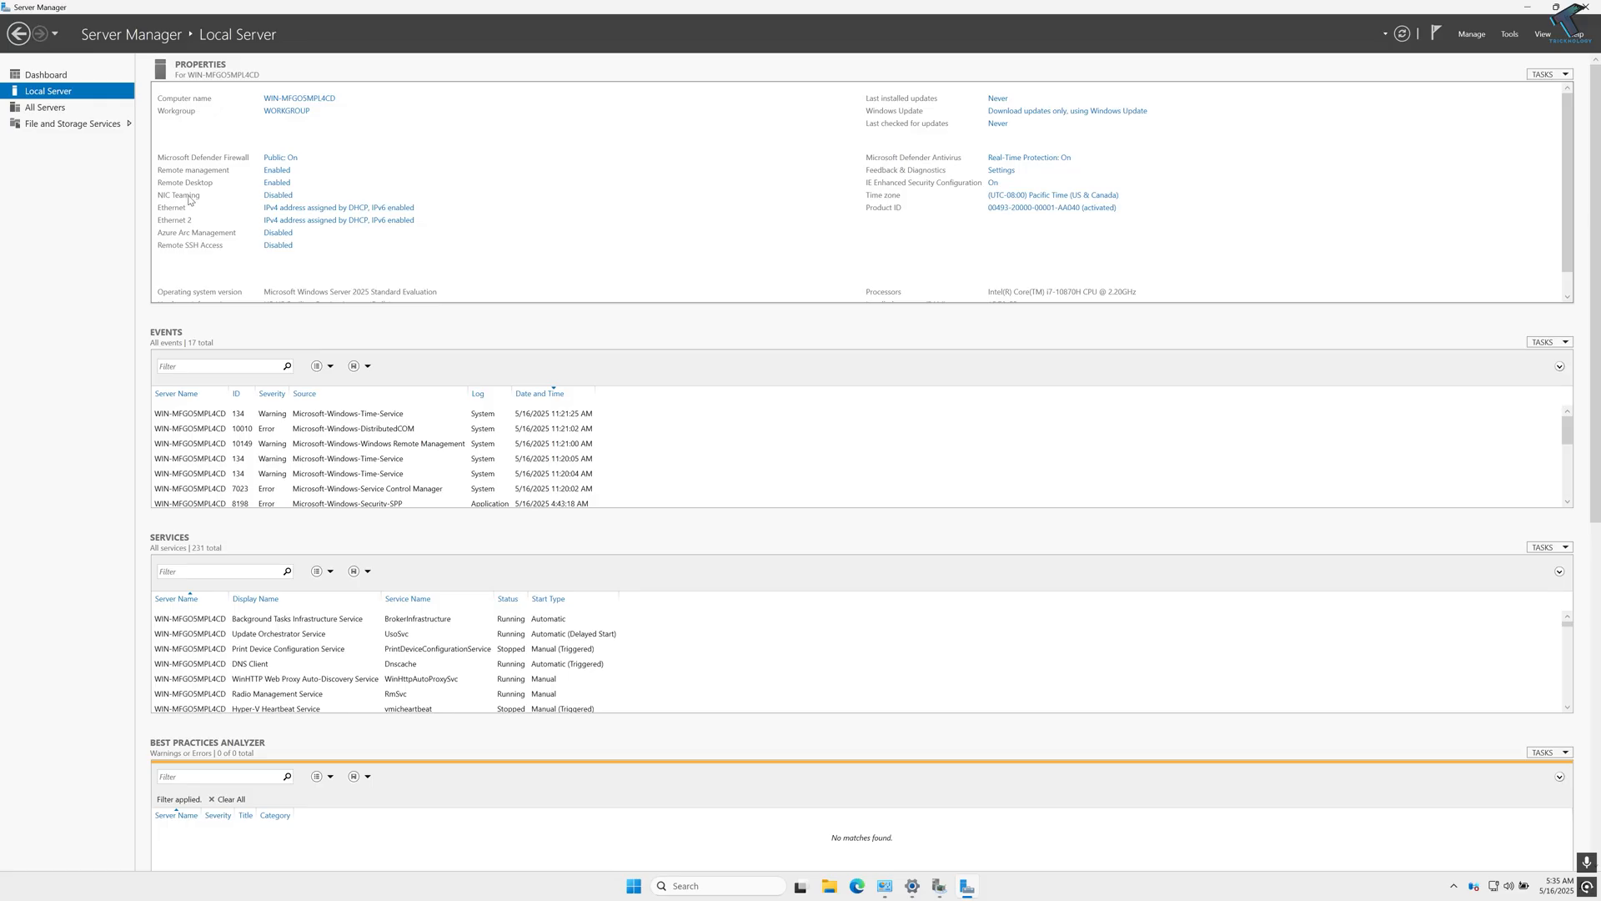
pyautogui.moveTo(278, 195)
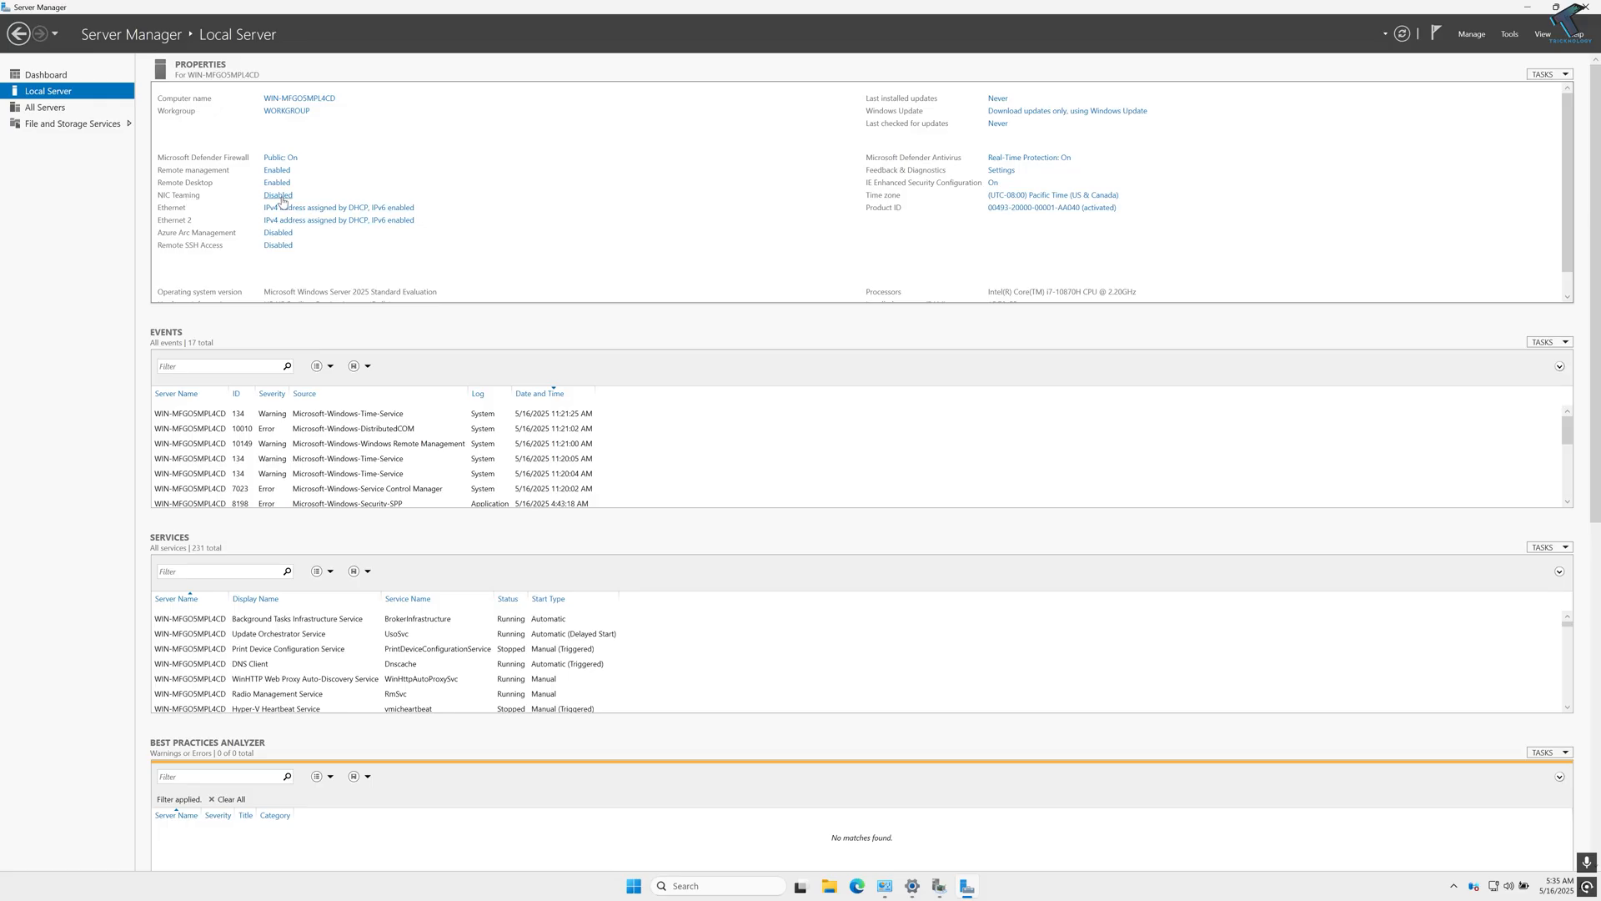
pyautogui.moveTo(278, 203)
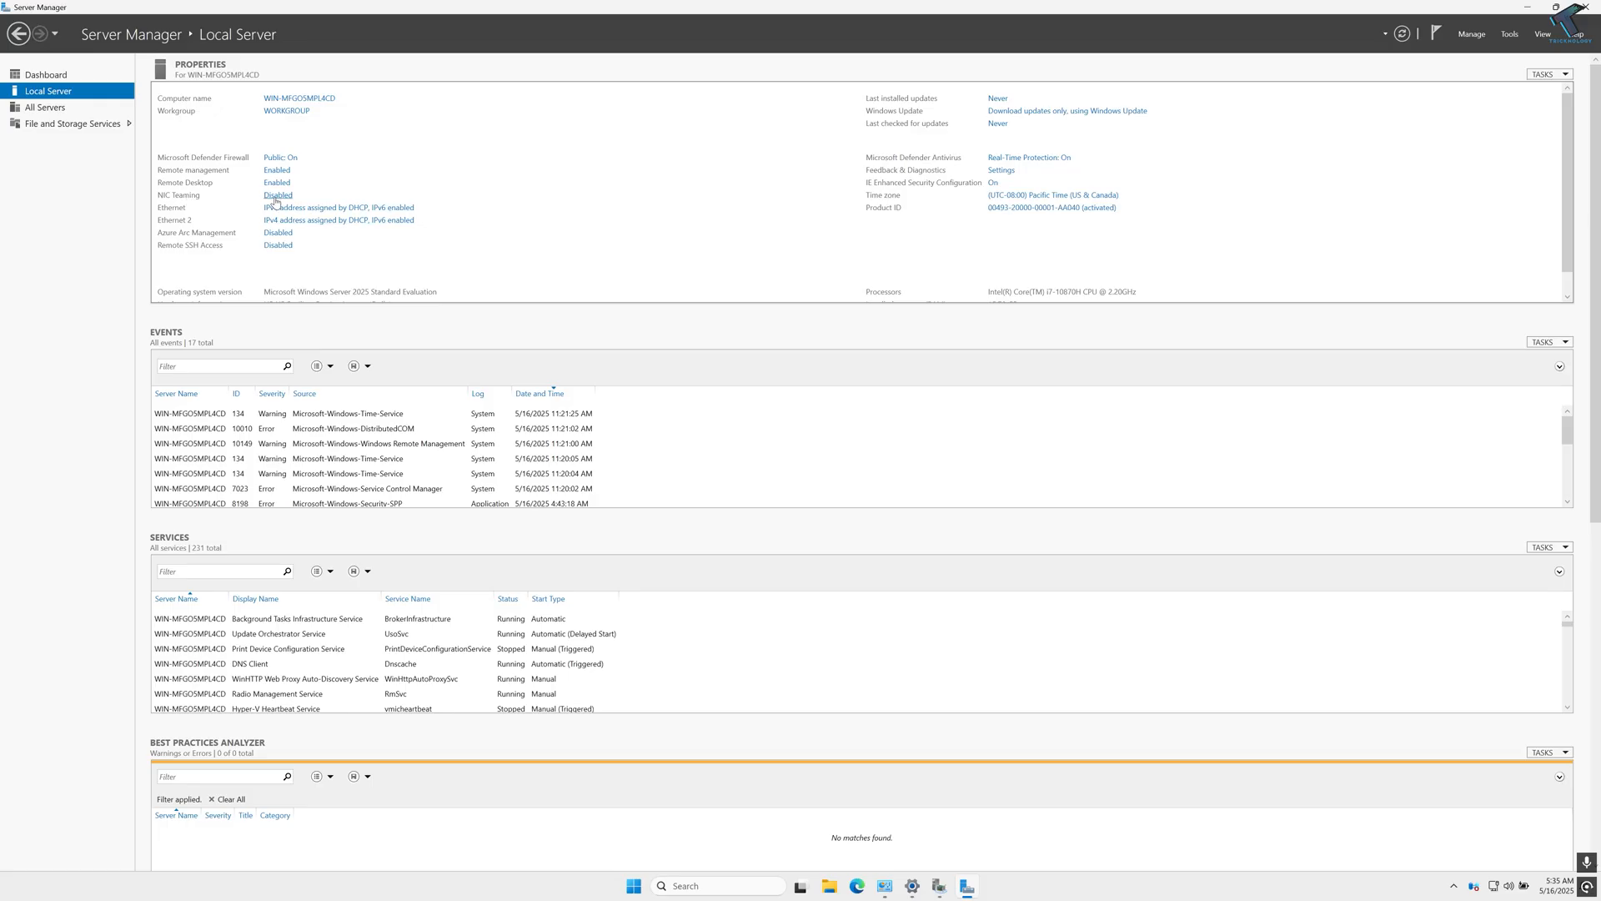
pyautogui.click(279, 194)
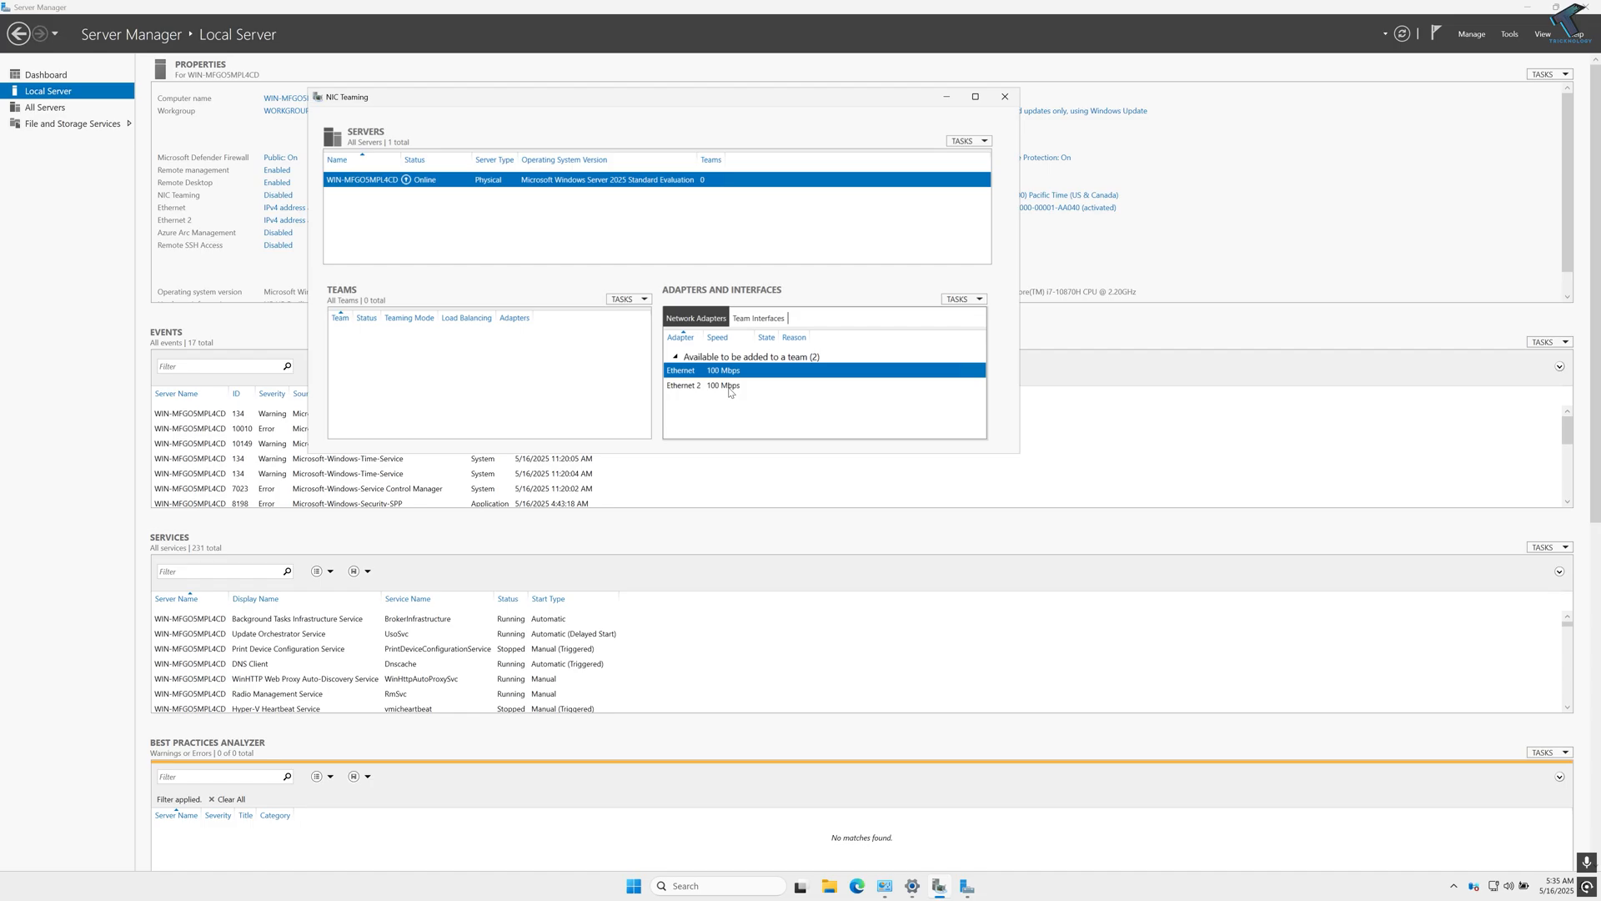
# Select Ethernet and Ethernet 2 together and choose Add to New Team
pyautogui.click(682, 385)
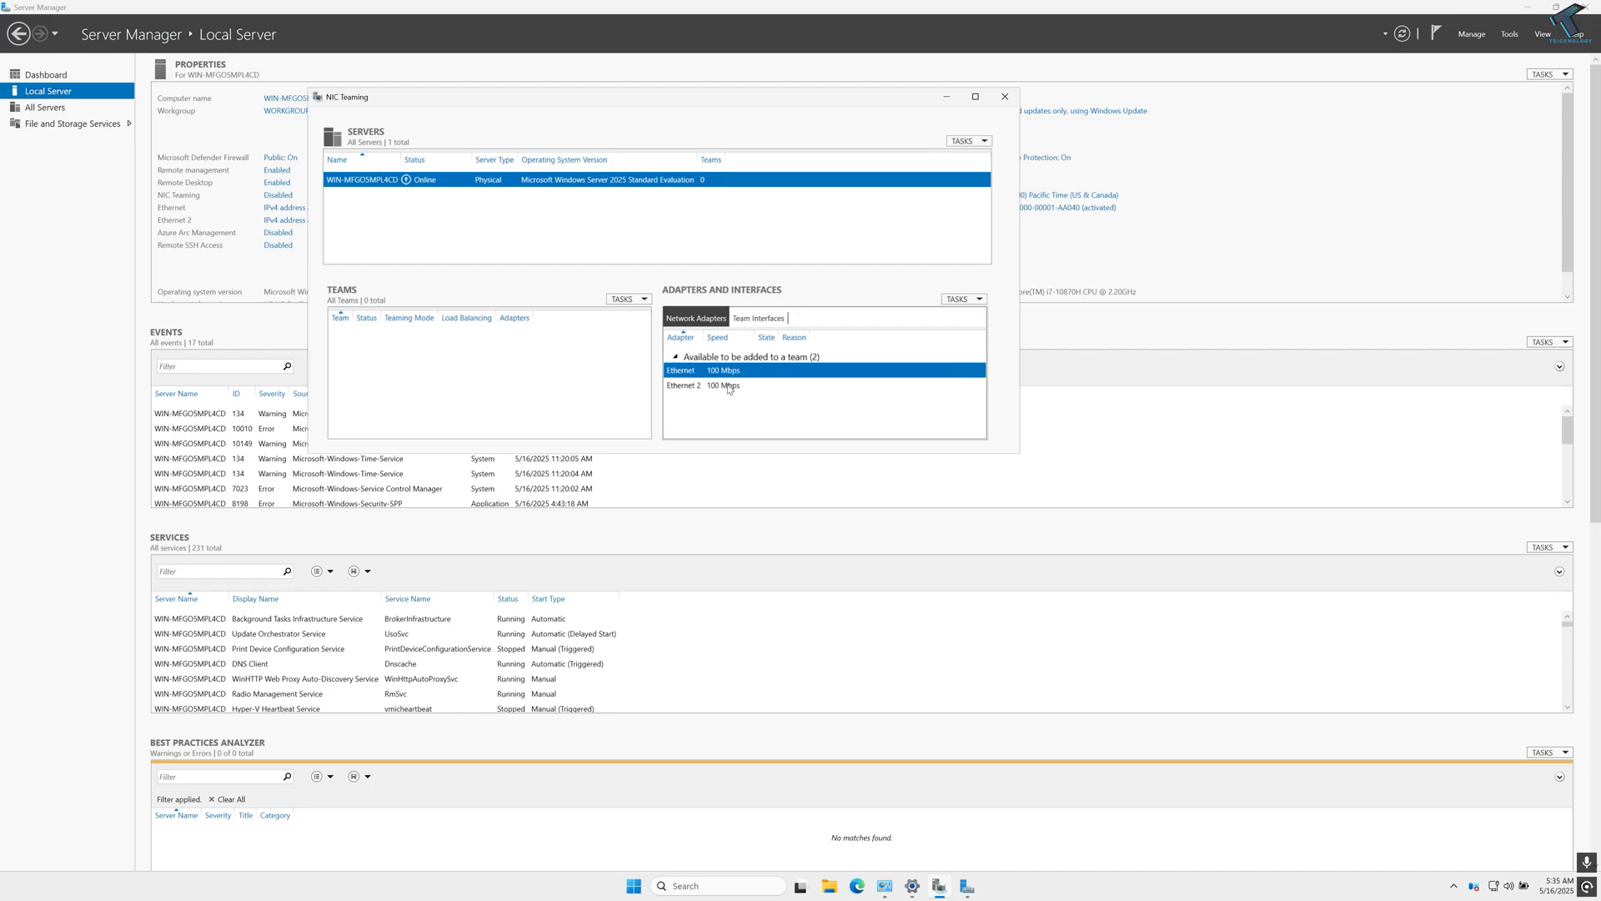
pyautogui.click(684, 385)
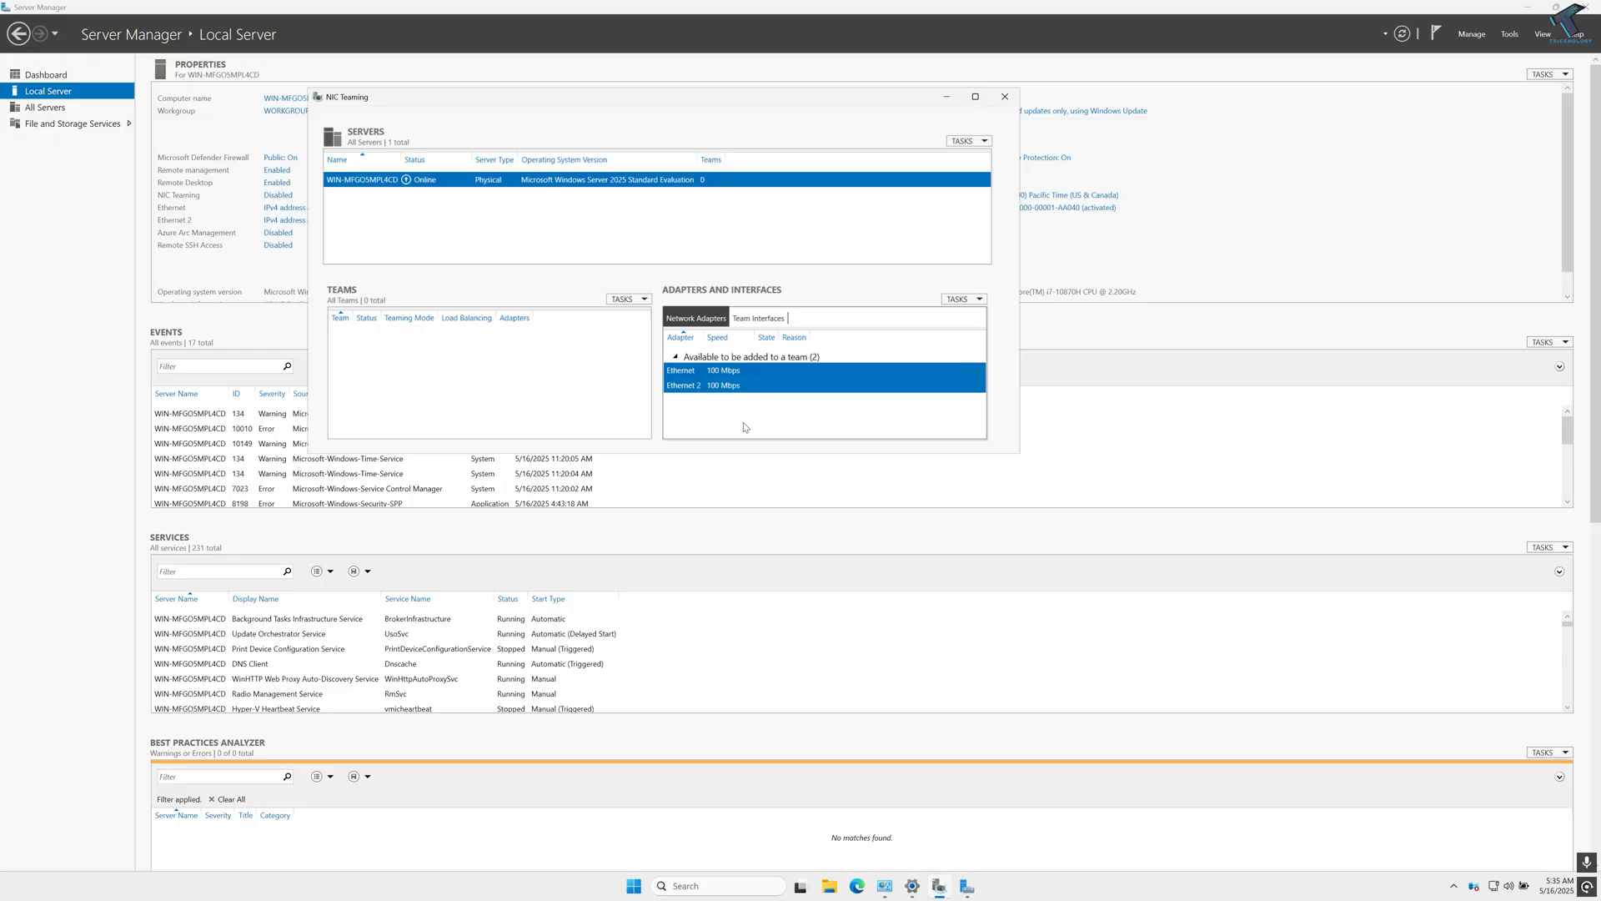
pyautogui.rightClick(682, 385)
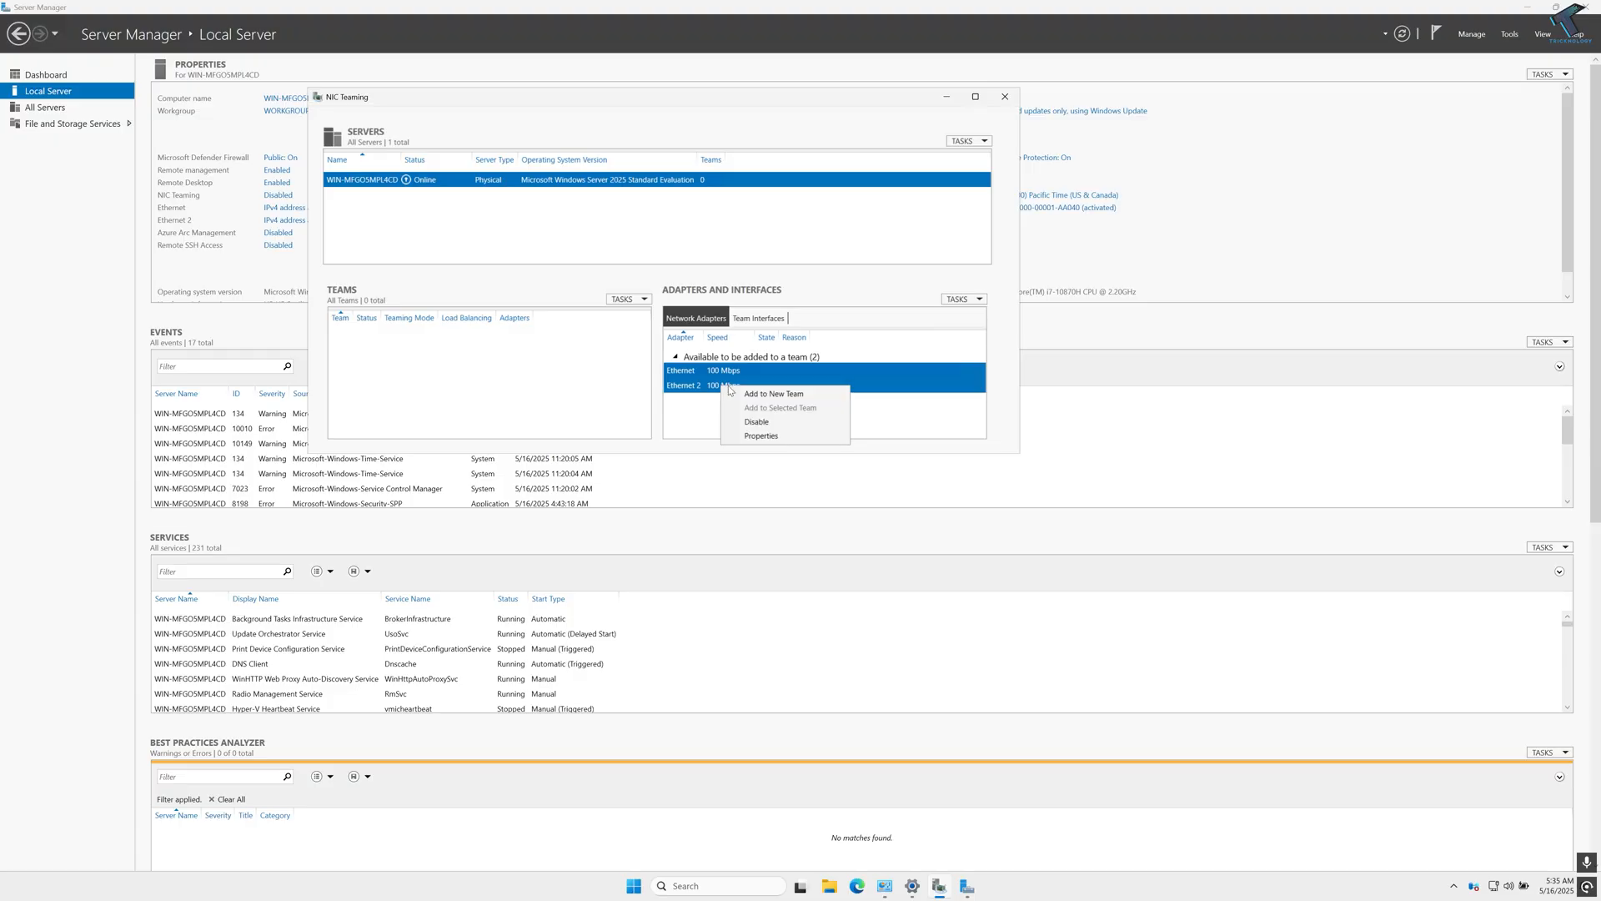
pyautogui.moveTo(774, 393)
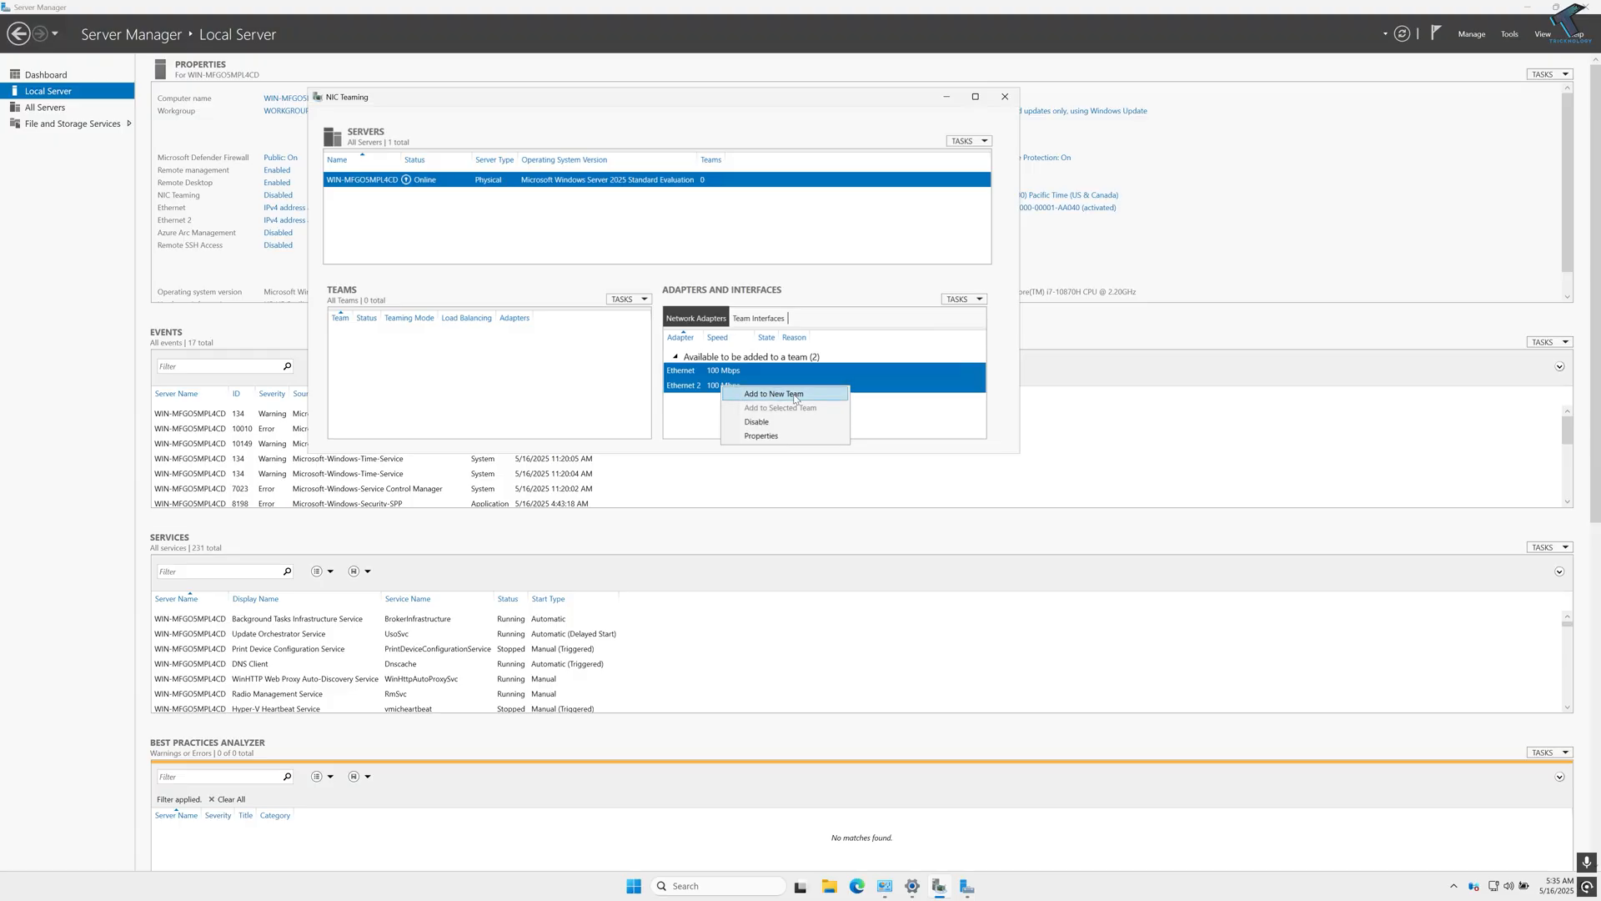
pyautogui.click(772, 393)
pyautogui.write('Trickno')
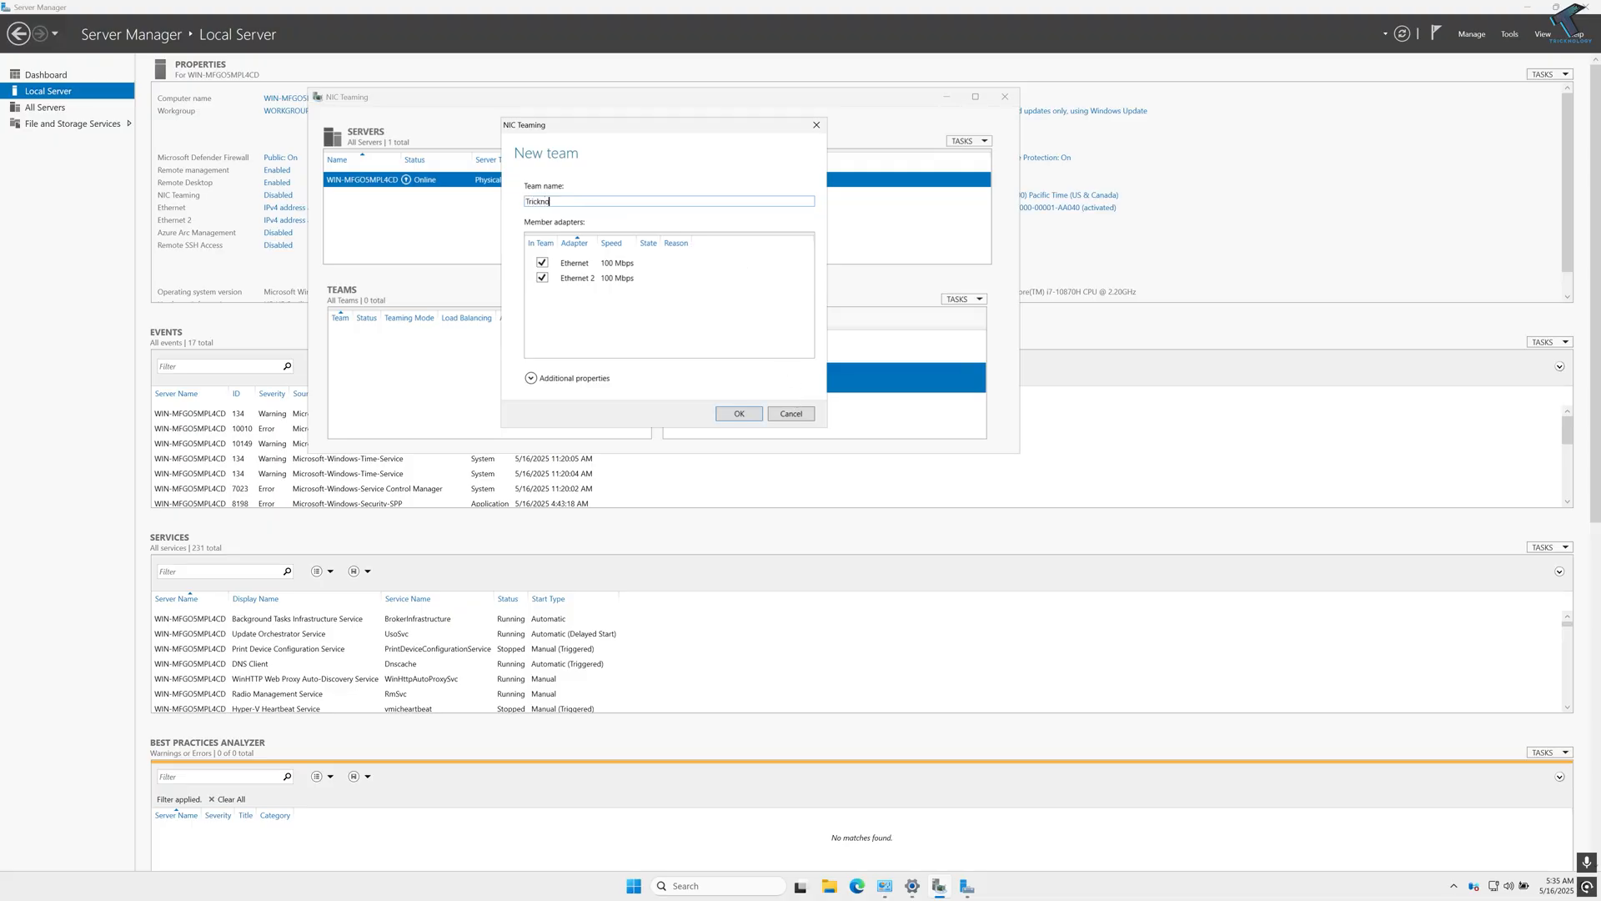
# Name the team TricknologyNICTeam, review additional properties, and confirm its creation
pyautogui.write('logyNIC')
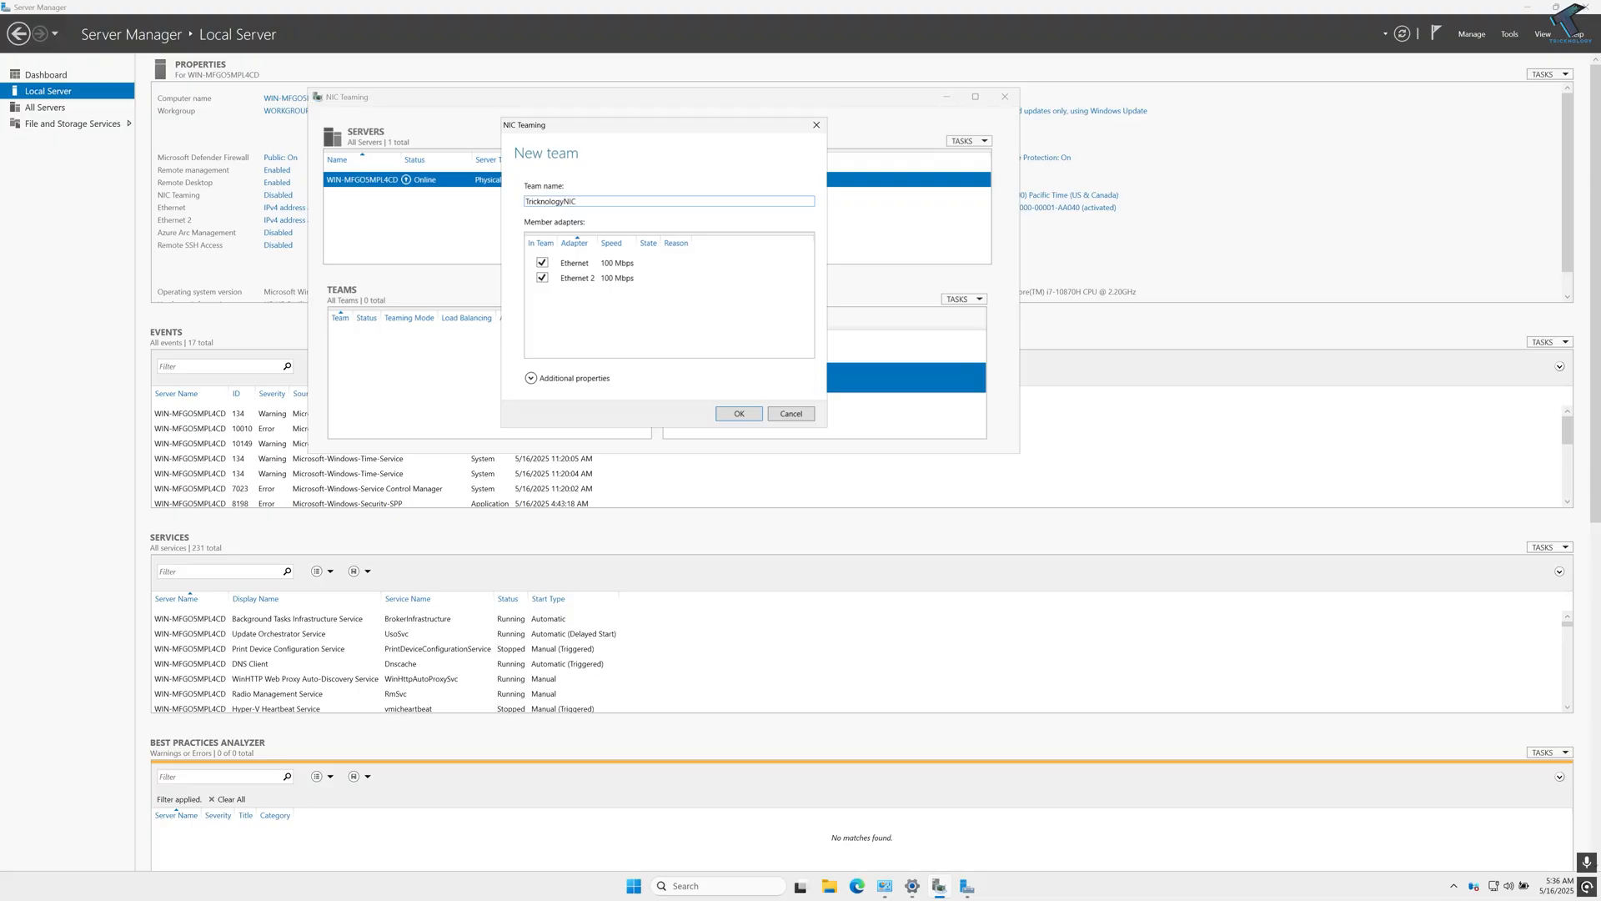
pyautogui.write('Team')
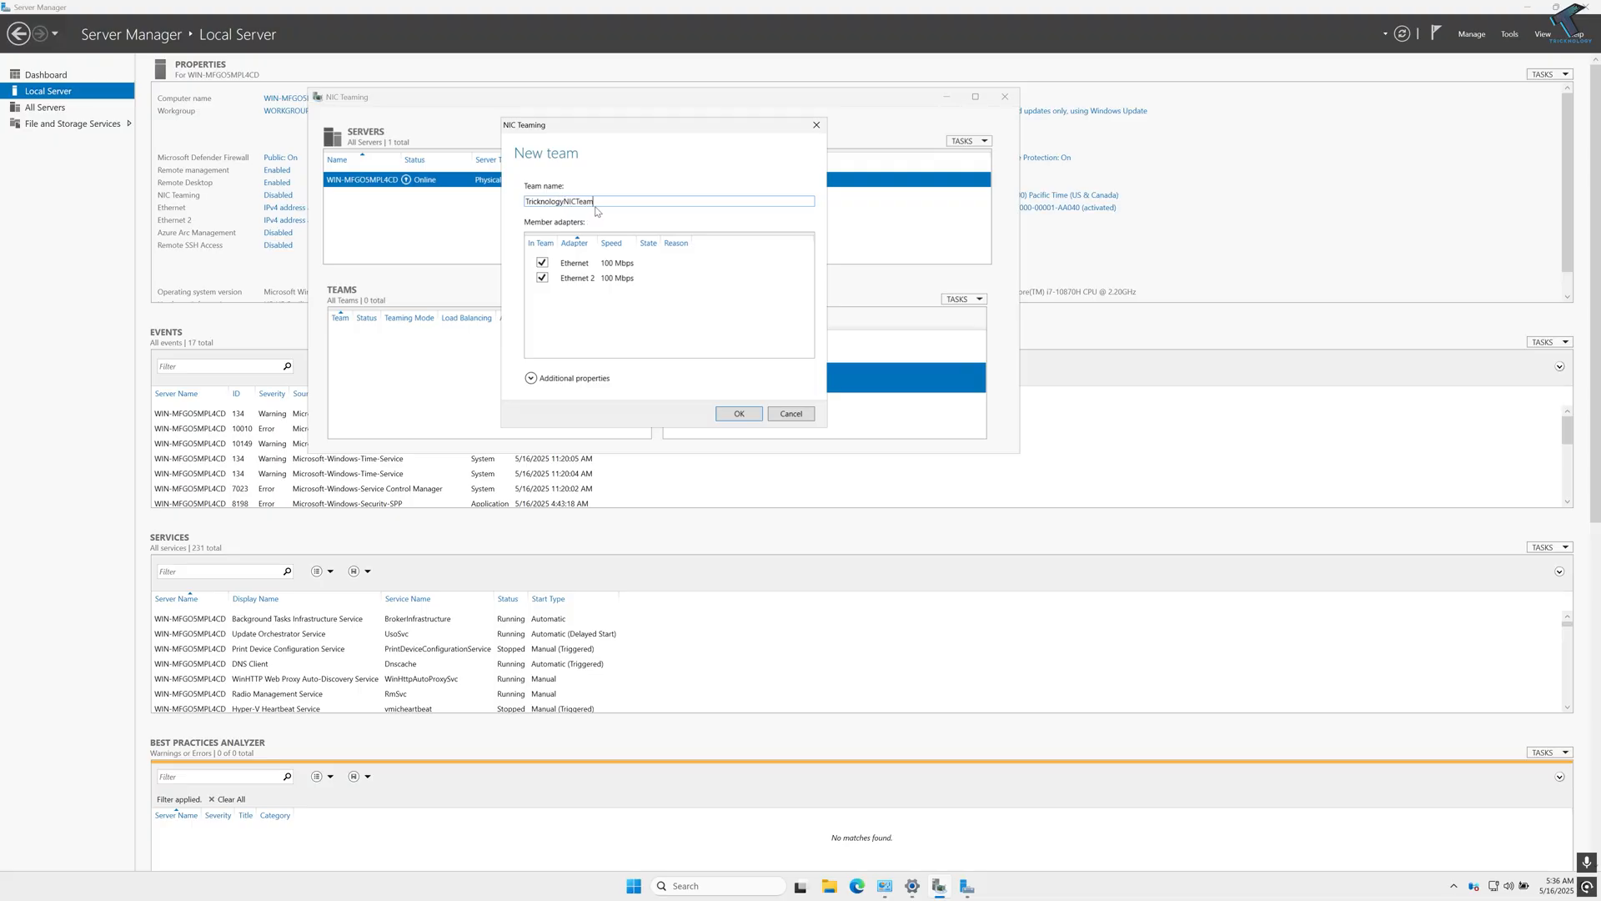
pyautogui.click(572, 378)
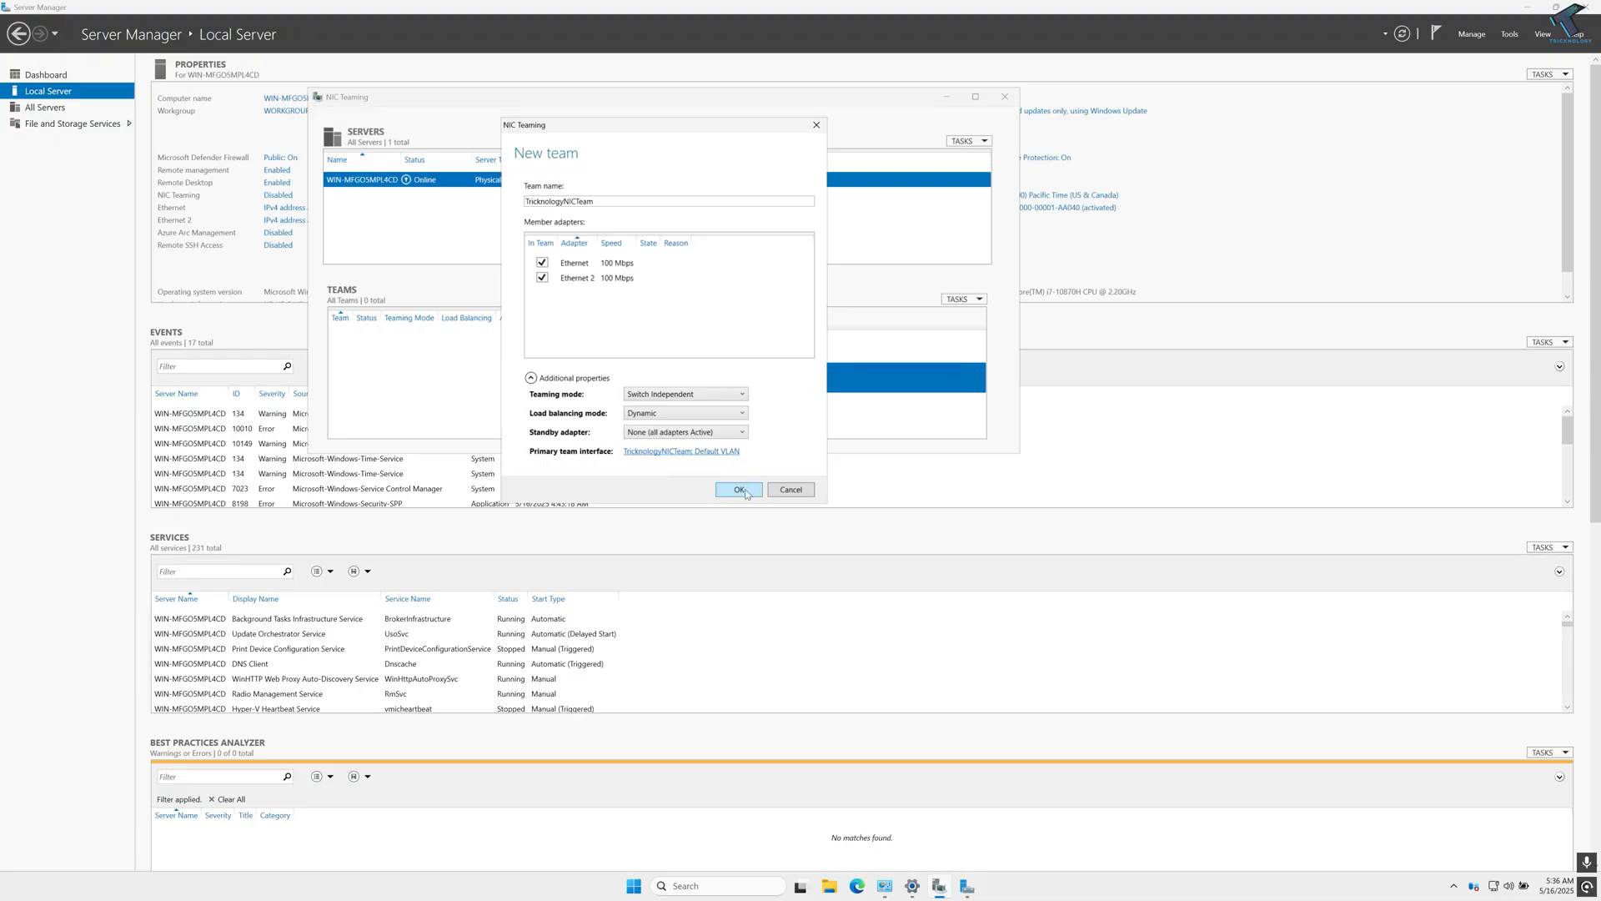
pyautogui.click(739, 489)
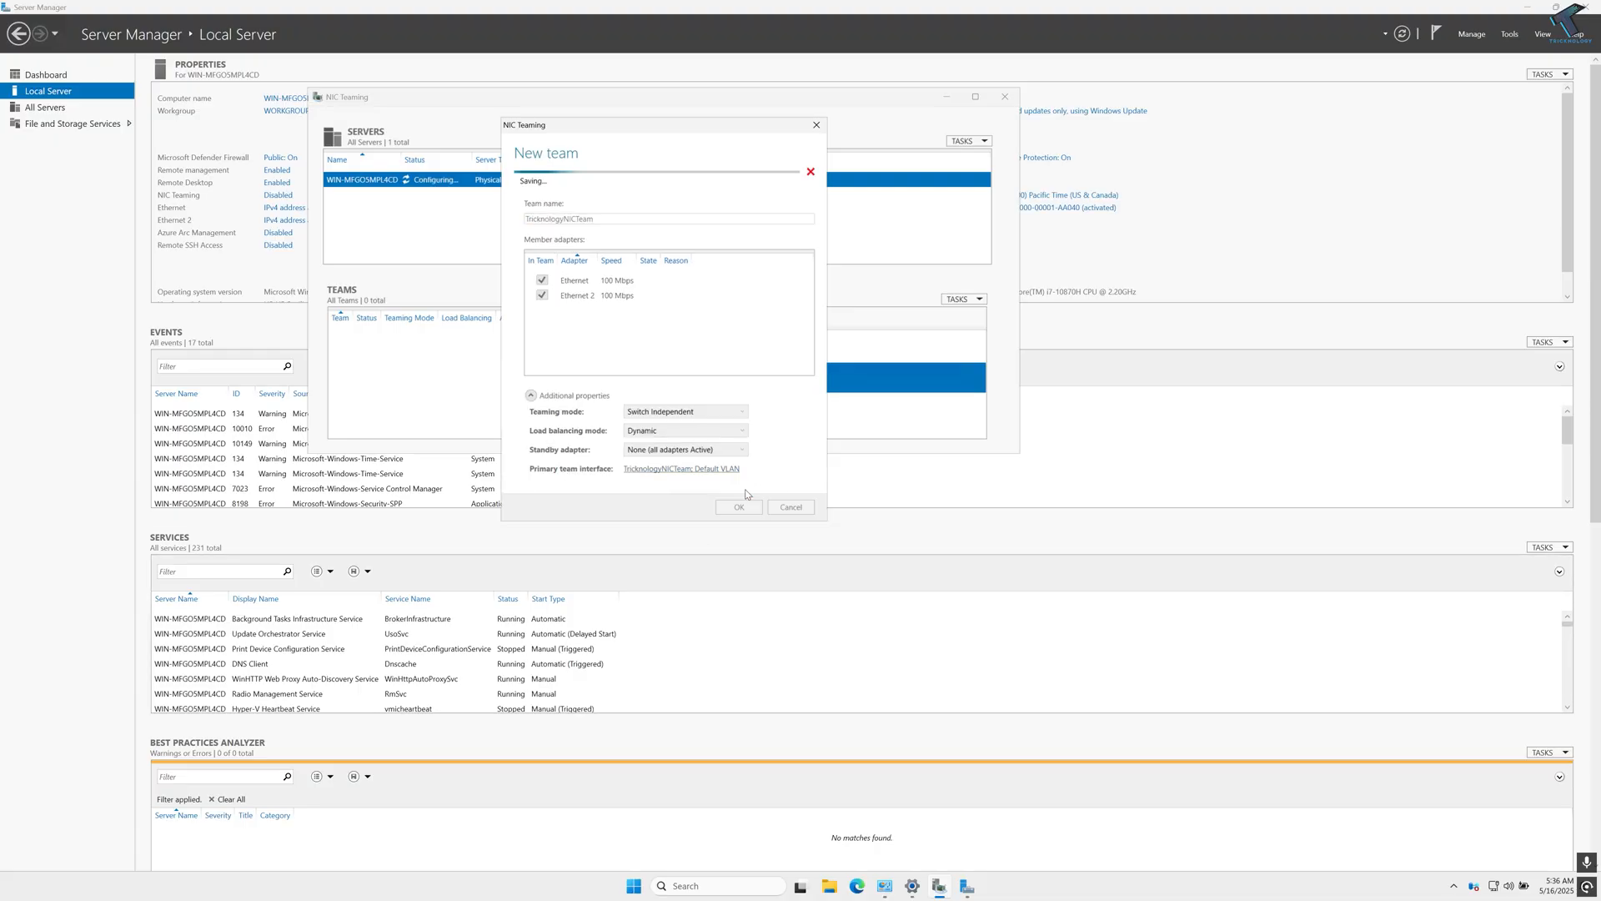
pyautogui.click(739, 508)
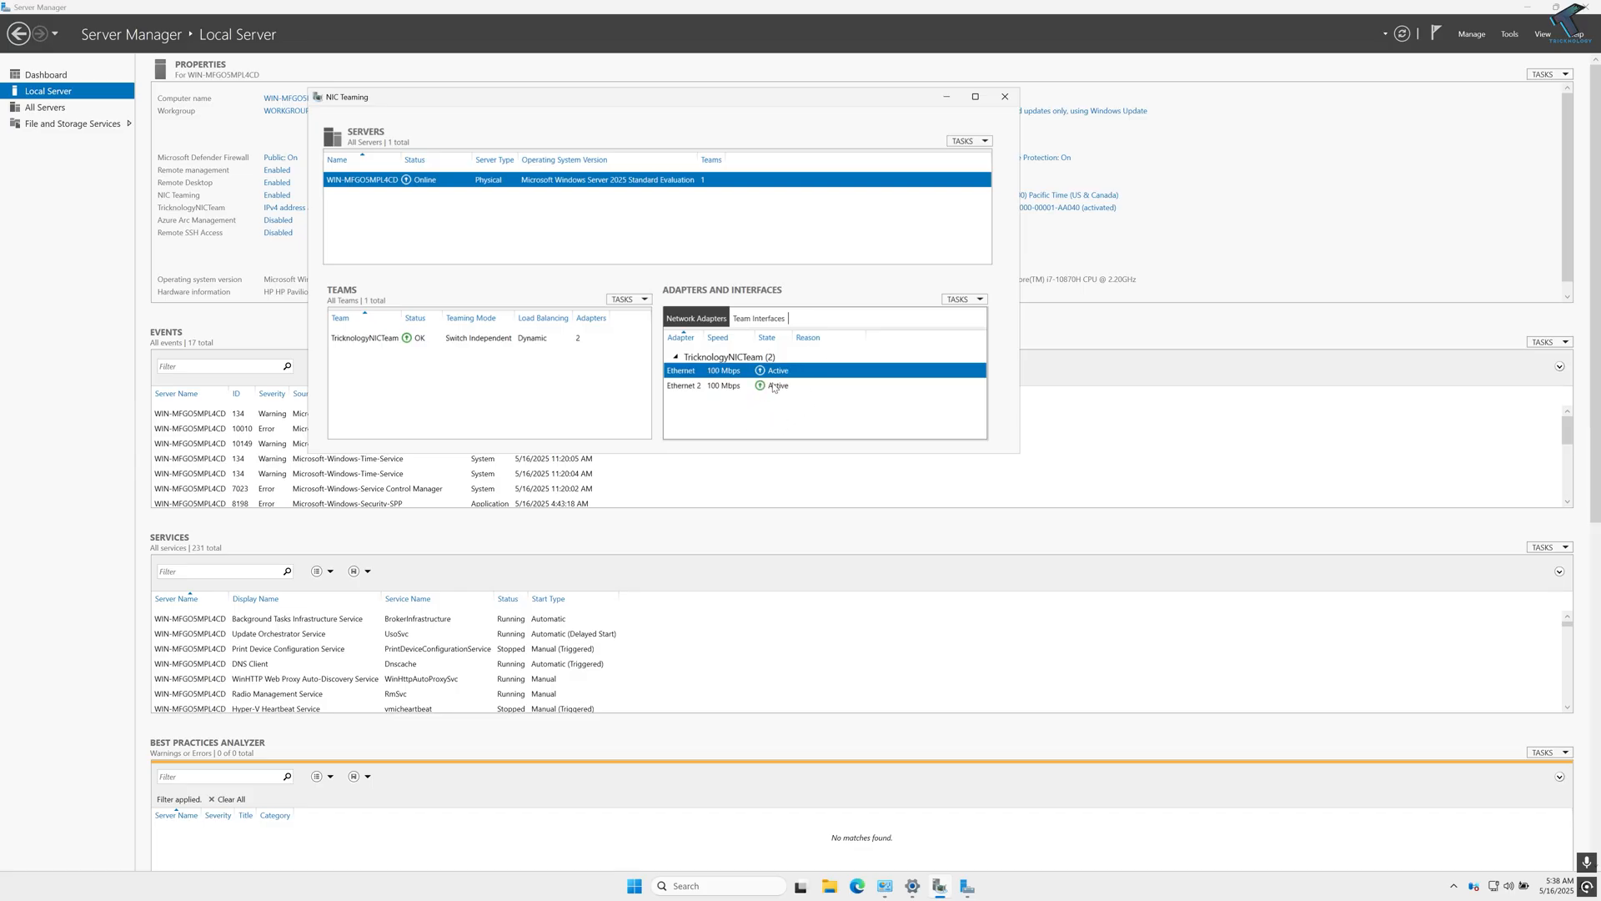
# Minimize Server Manager, select the TricknologyNICTeam adapter in Network Connections, and reopen Start
pyautogui.click(1004, 97)
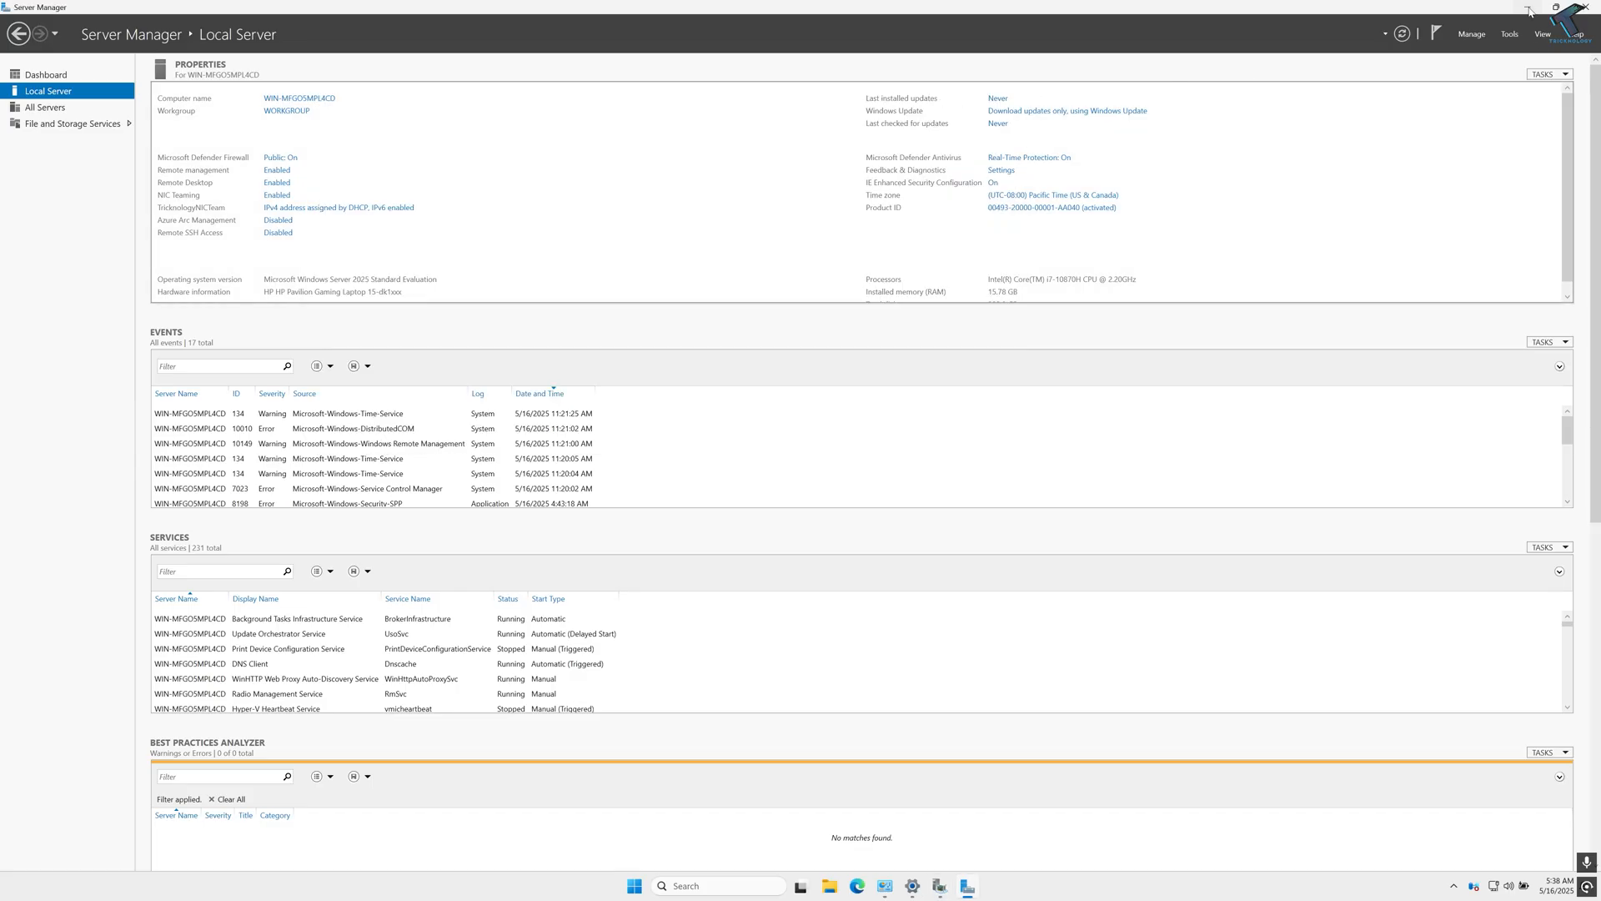
pyautogui.click(634, 886)
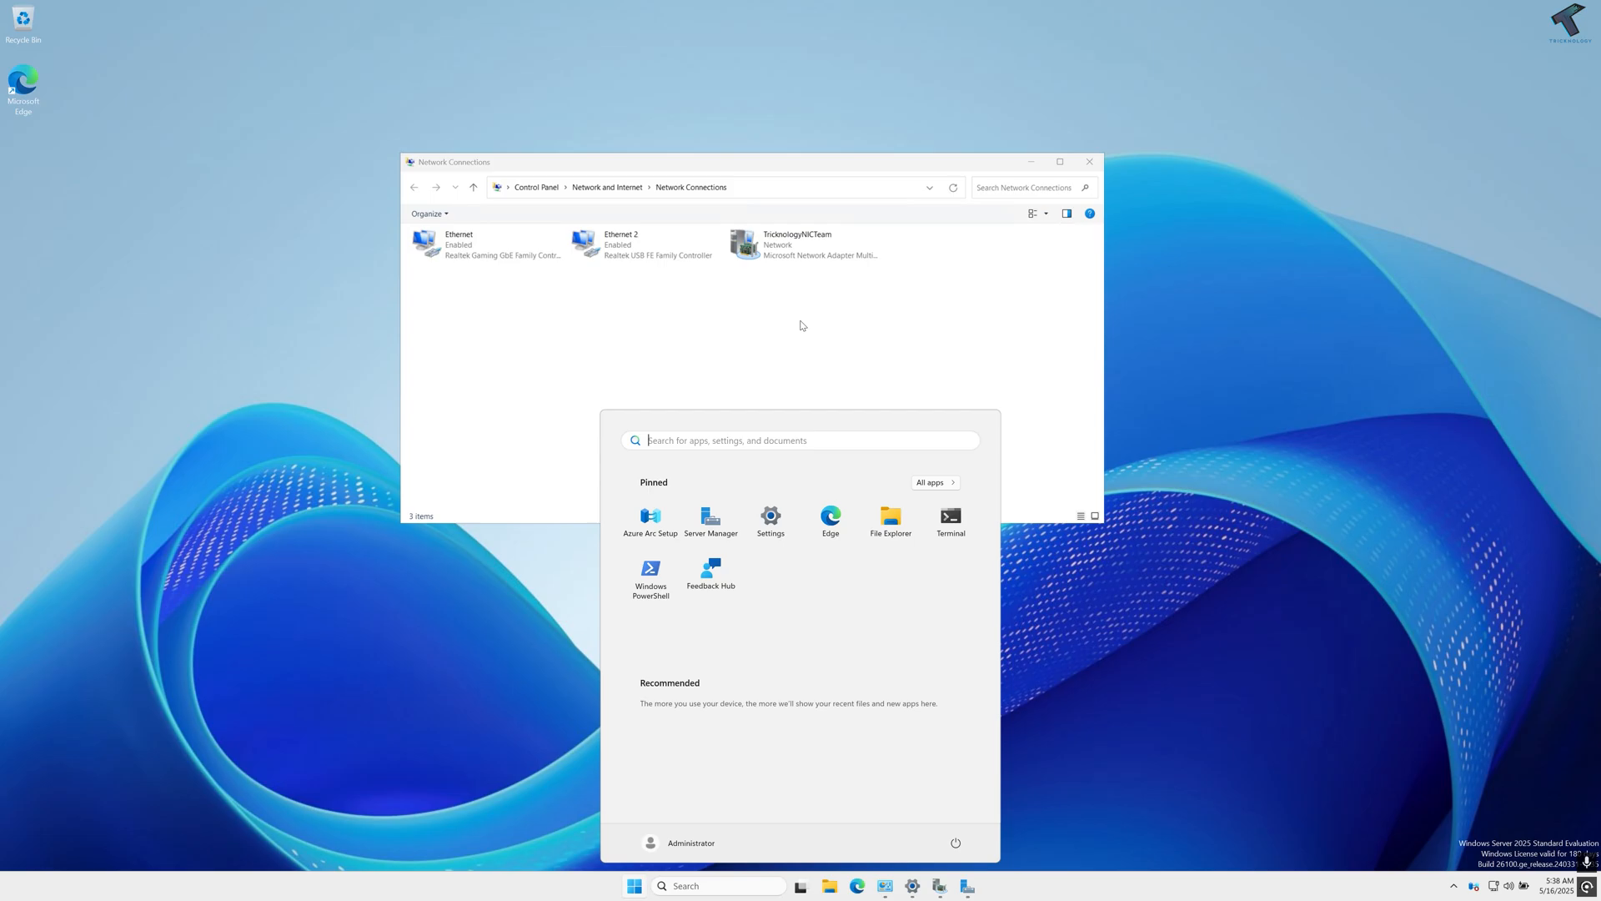
pyautogui.click(807, 244)
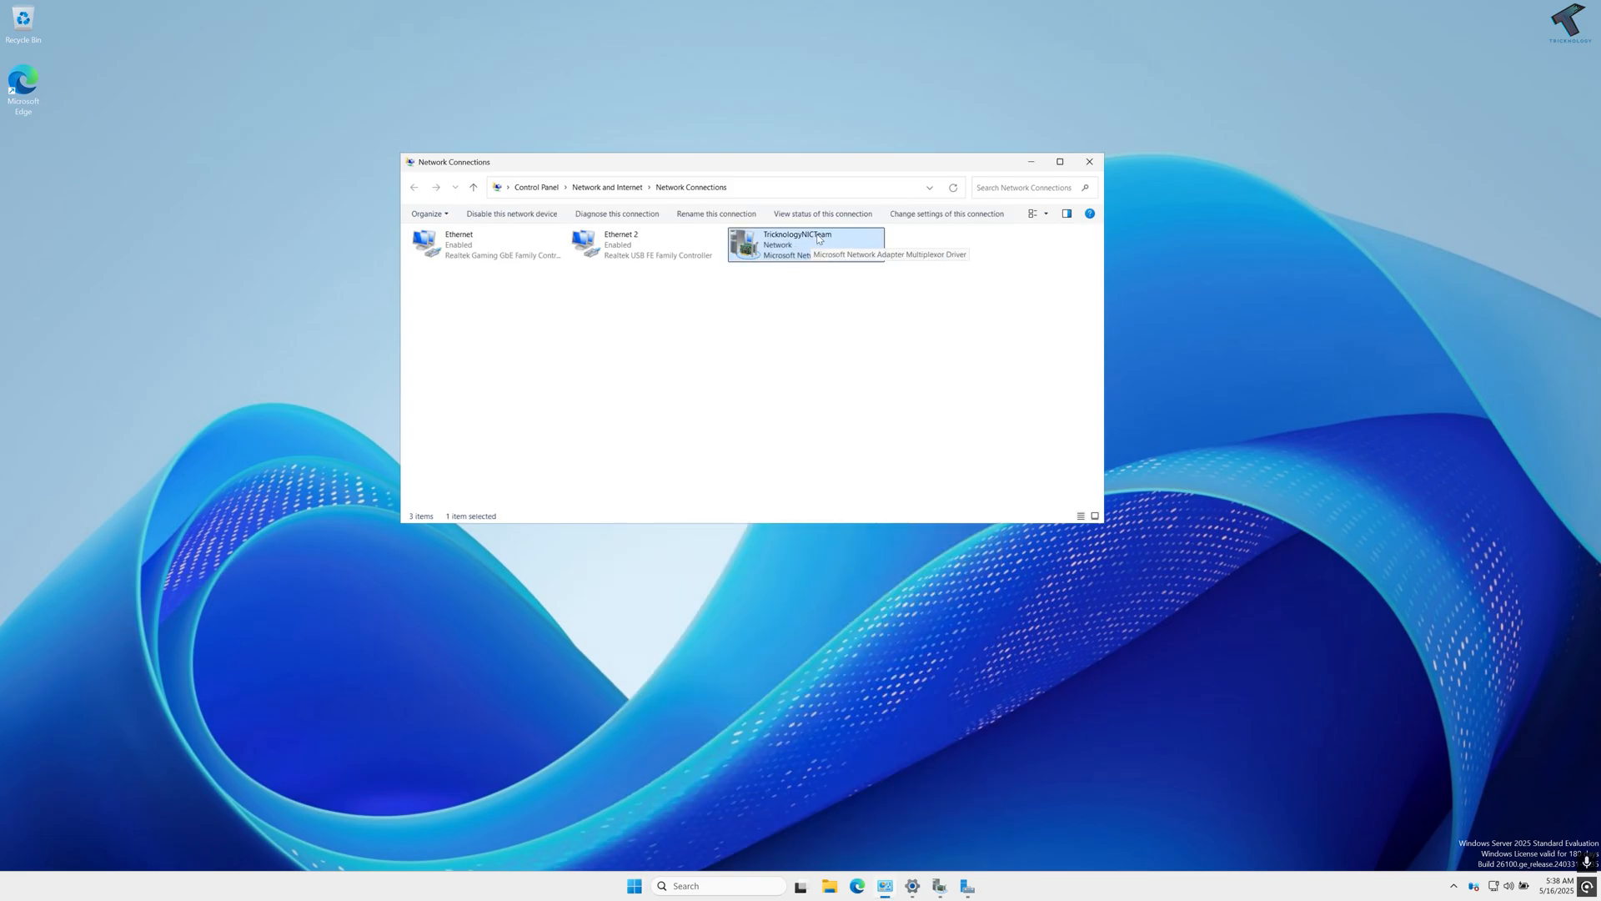
pyautogui.moveTo(772, 333)
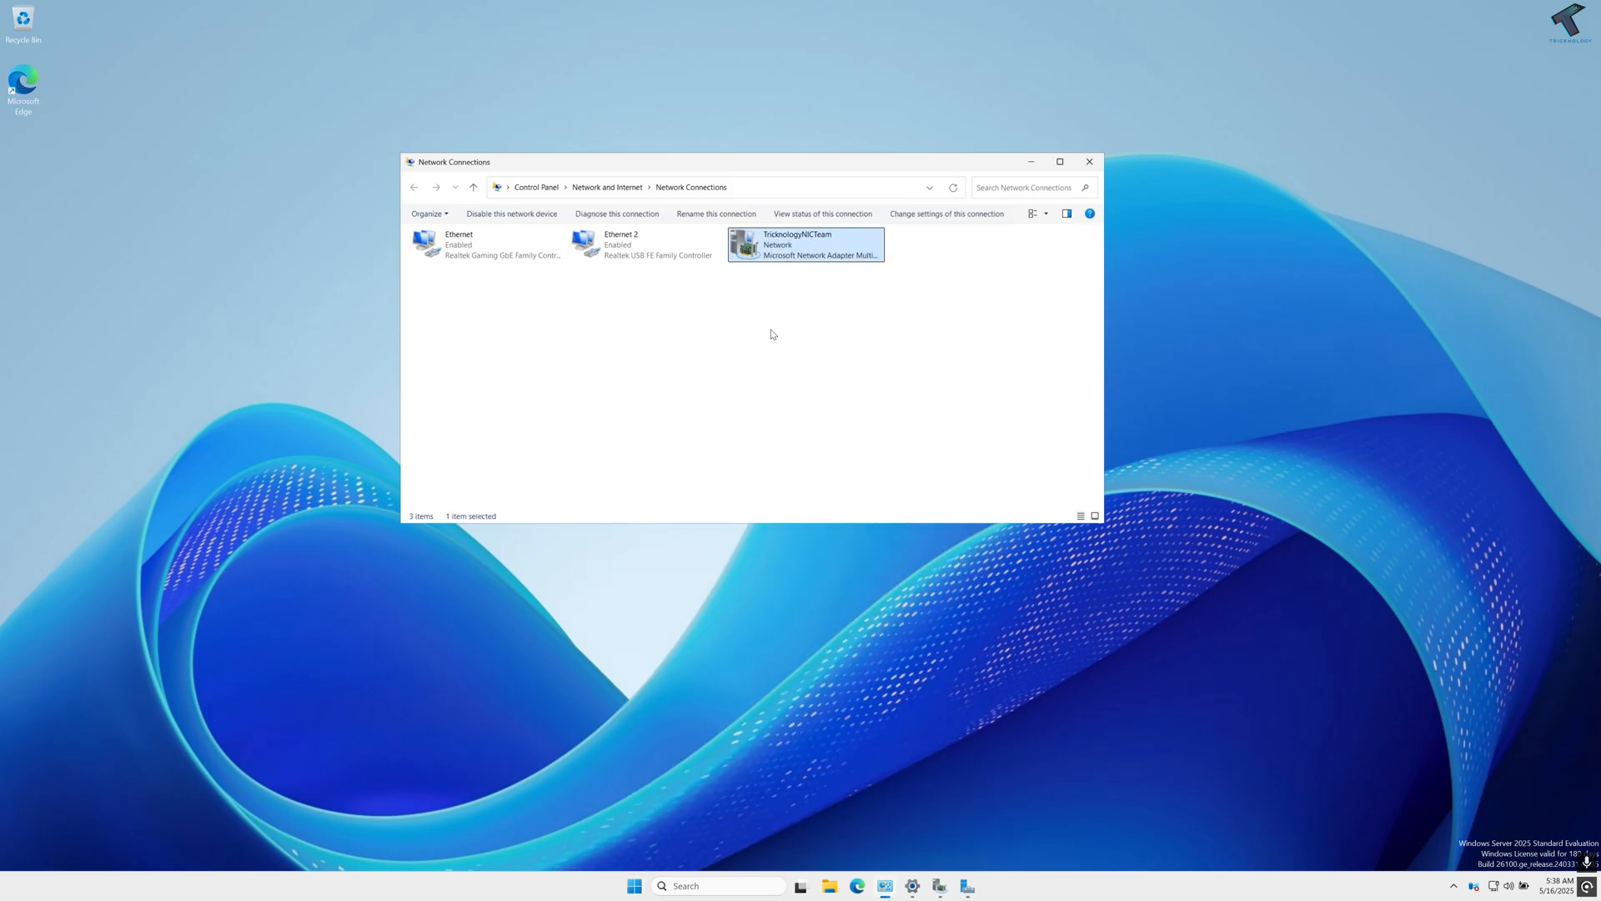
pyautogui.click(634, 886)
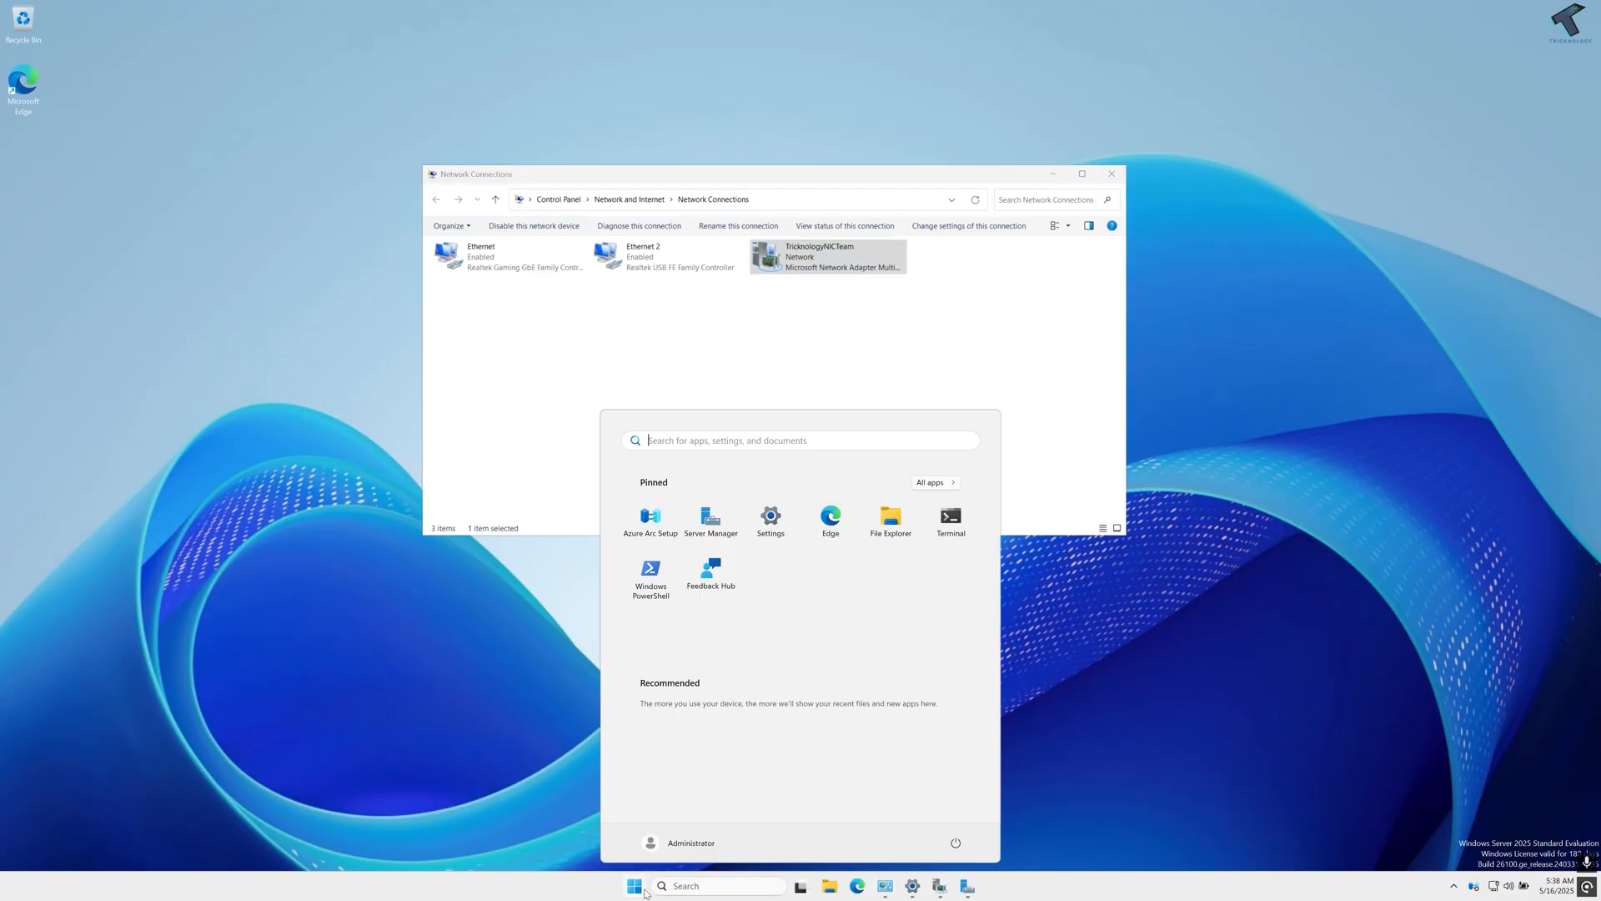
# Run a continuous ping google.com -t from an administrator command prompt
pyautogui.click(949, 521)
pyautogui.write('ping g')
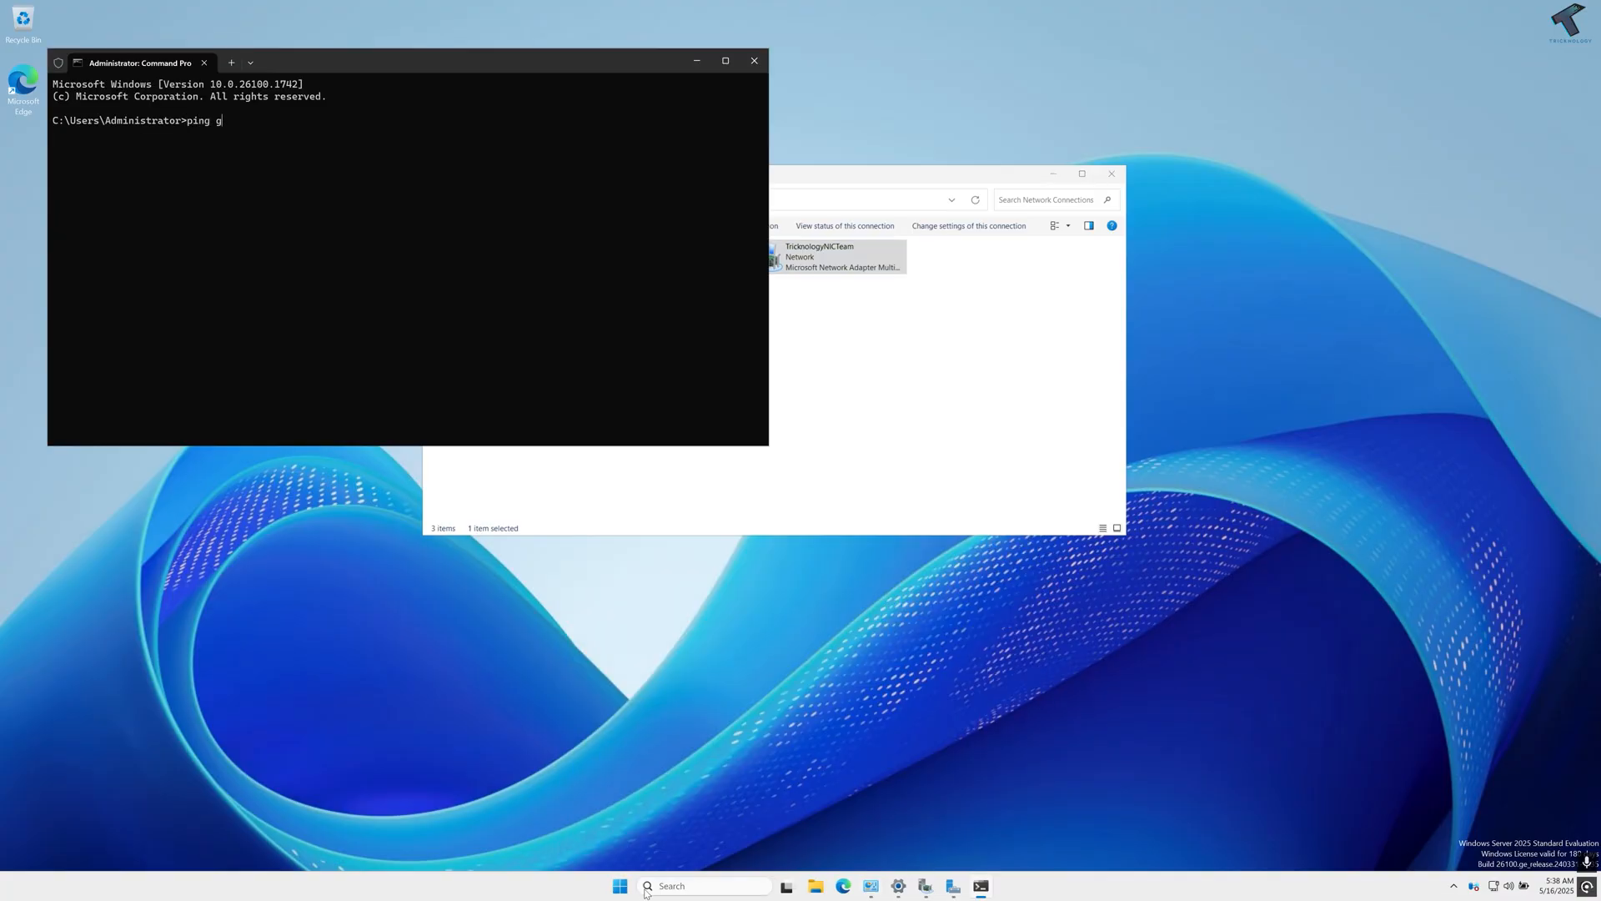
pyautogui.write('oogle.com -')
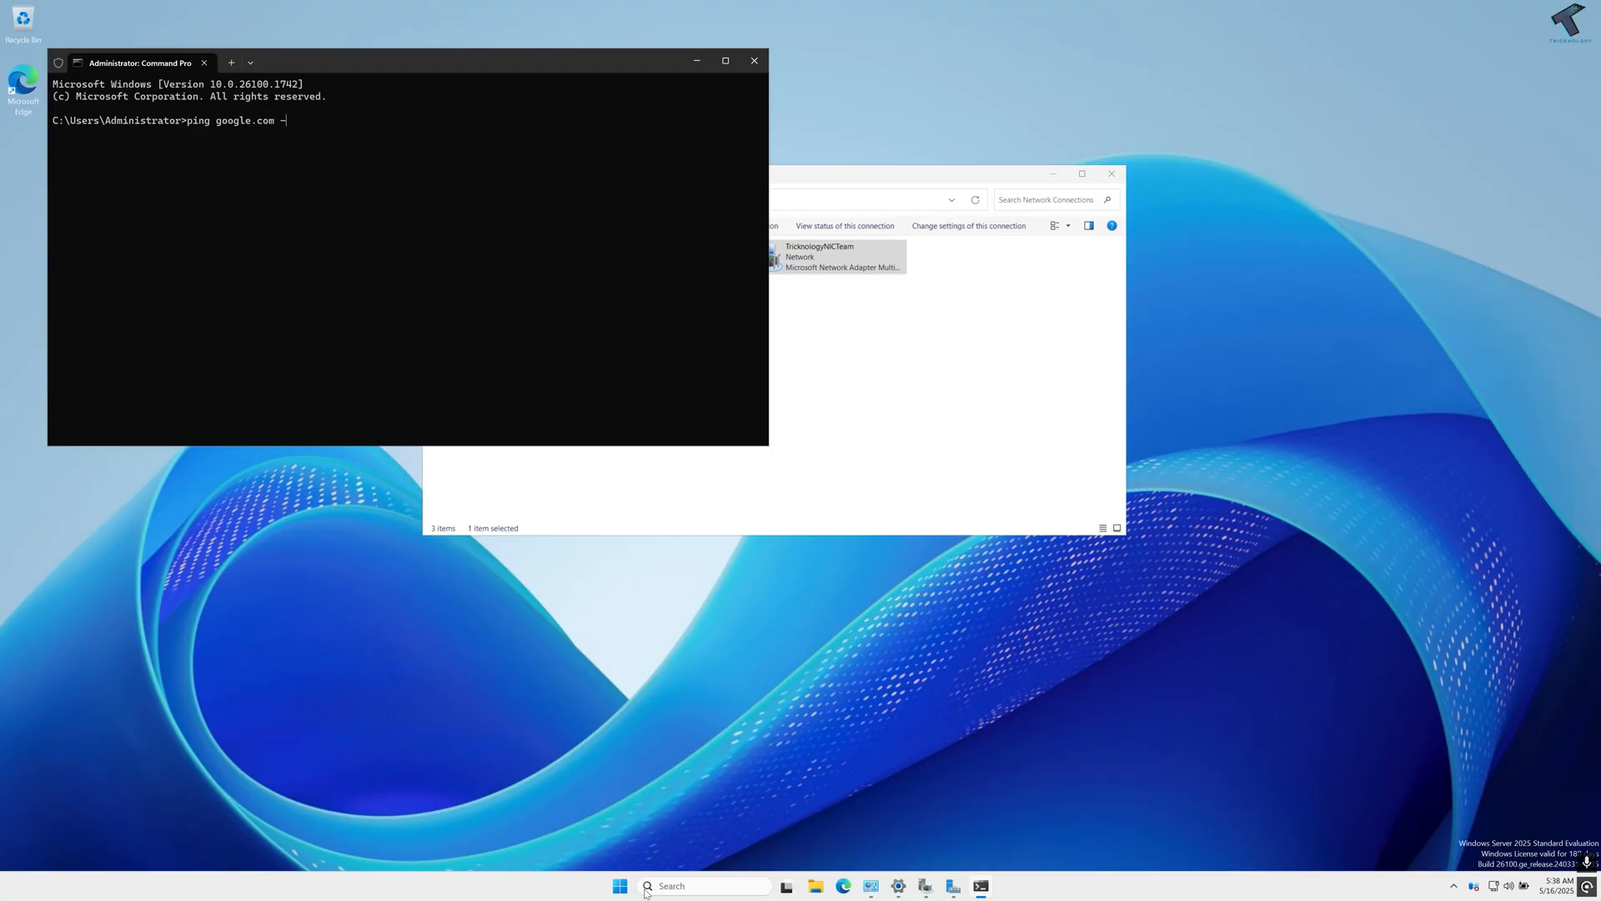
pyautogui.press('Return')
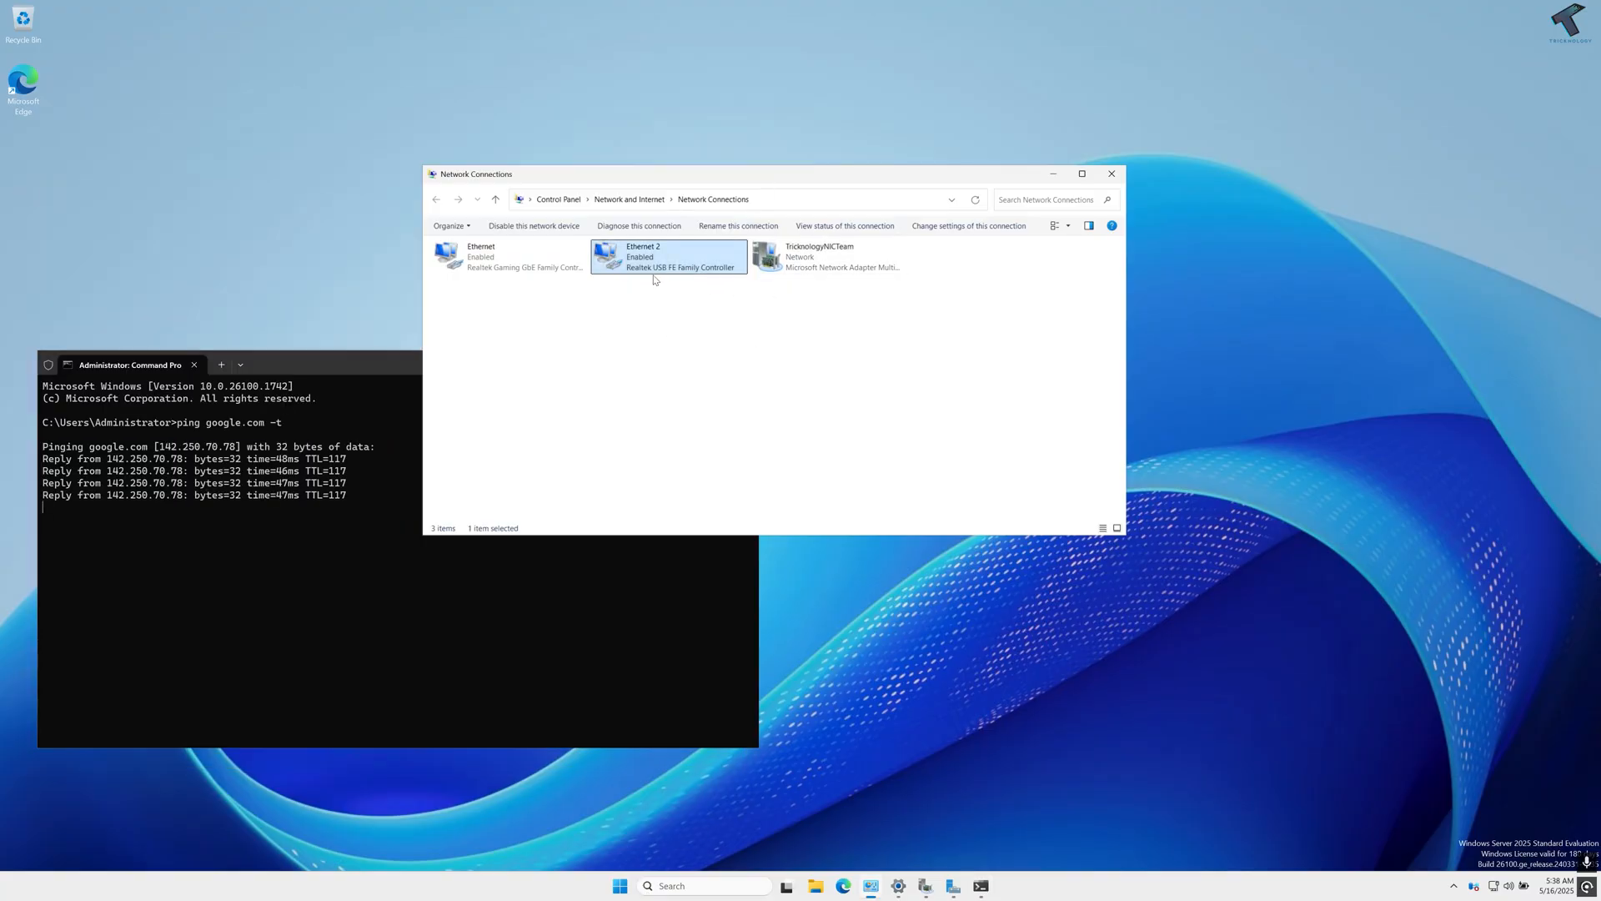
# Disable and re-enable Ethernet 2, then disable Ethernet, while ping replies continue
pyautogui.rightClick(667, 256)
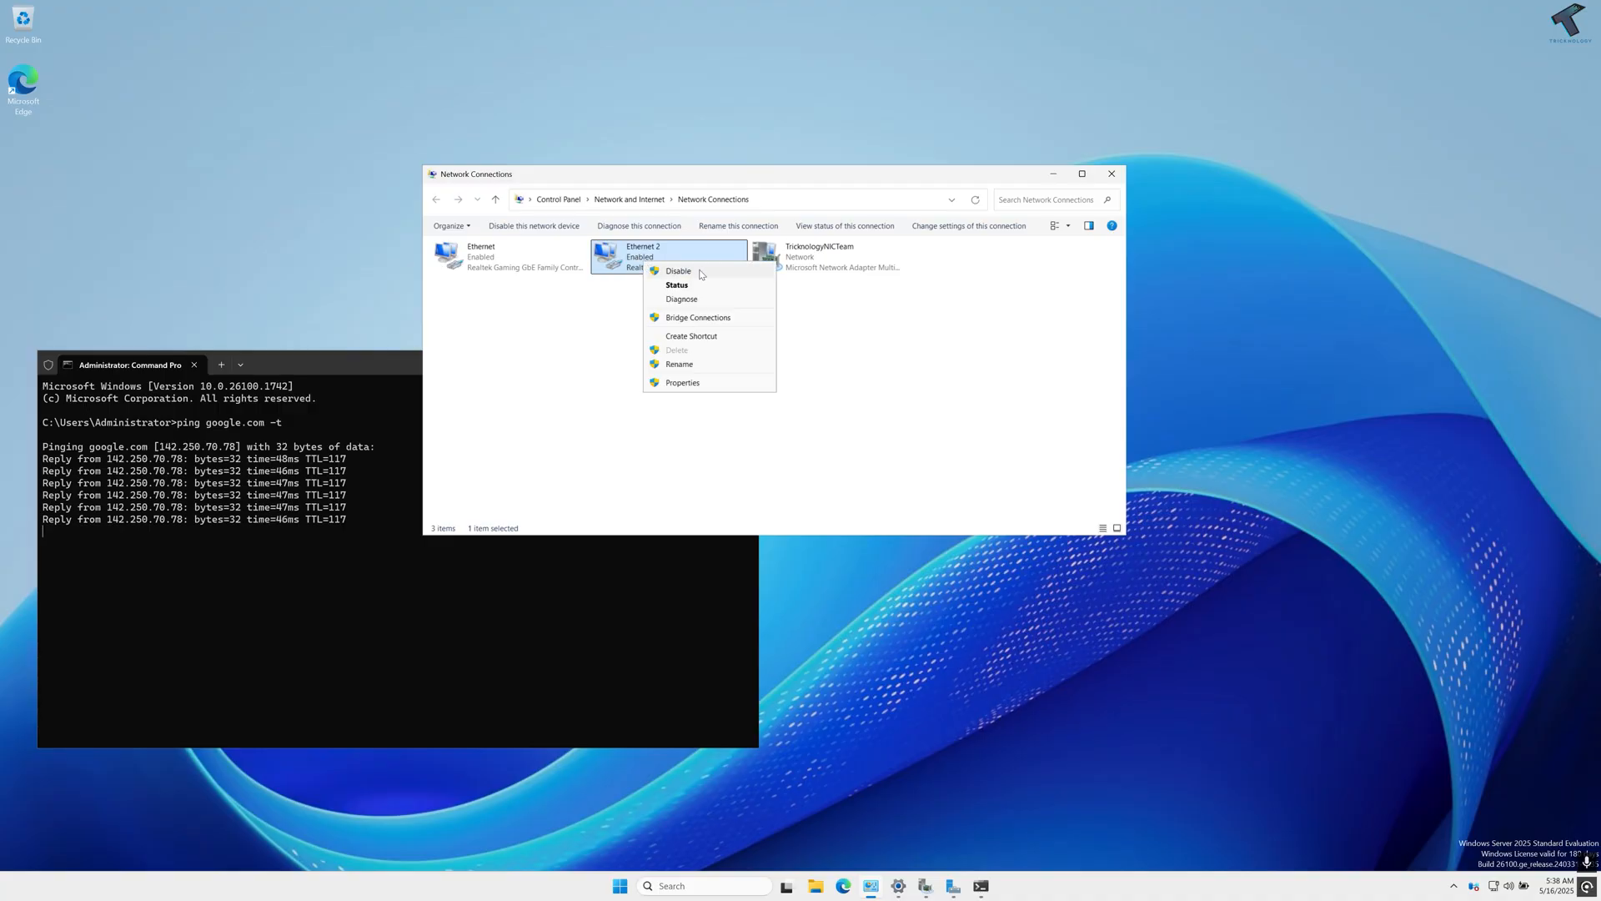
pyautogui.click(679, 270)
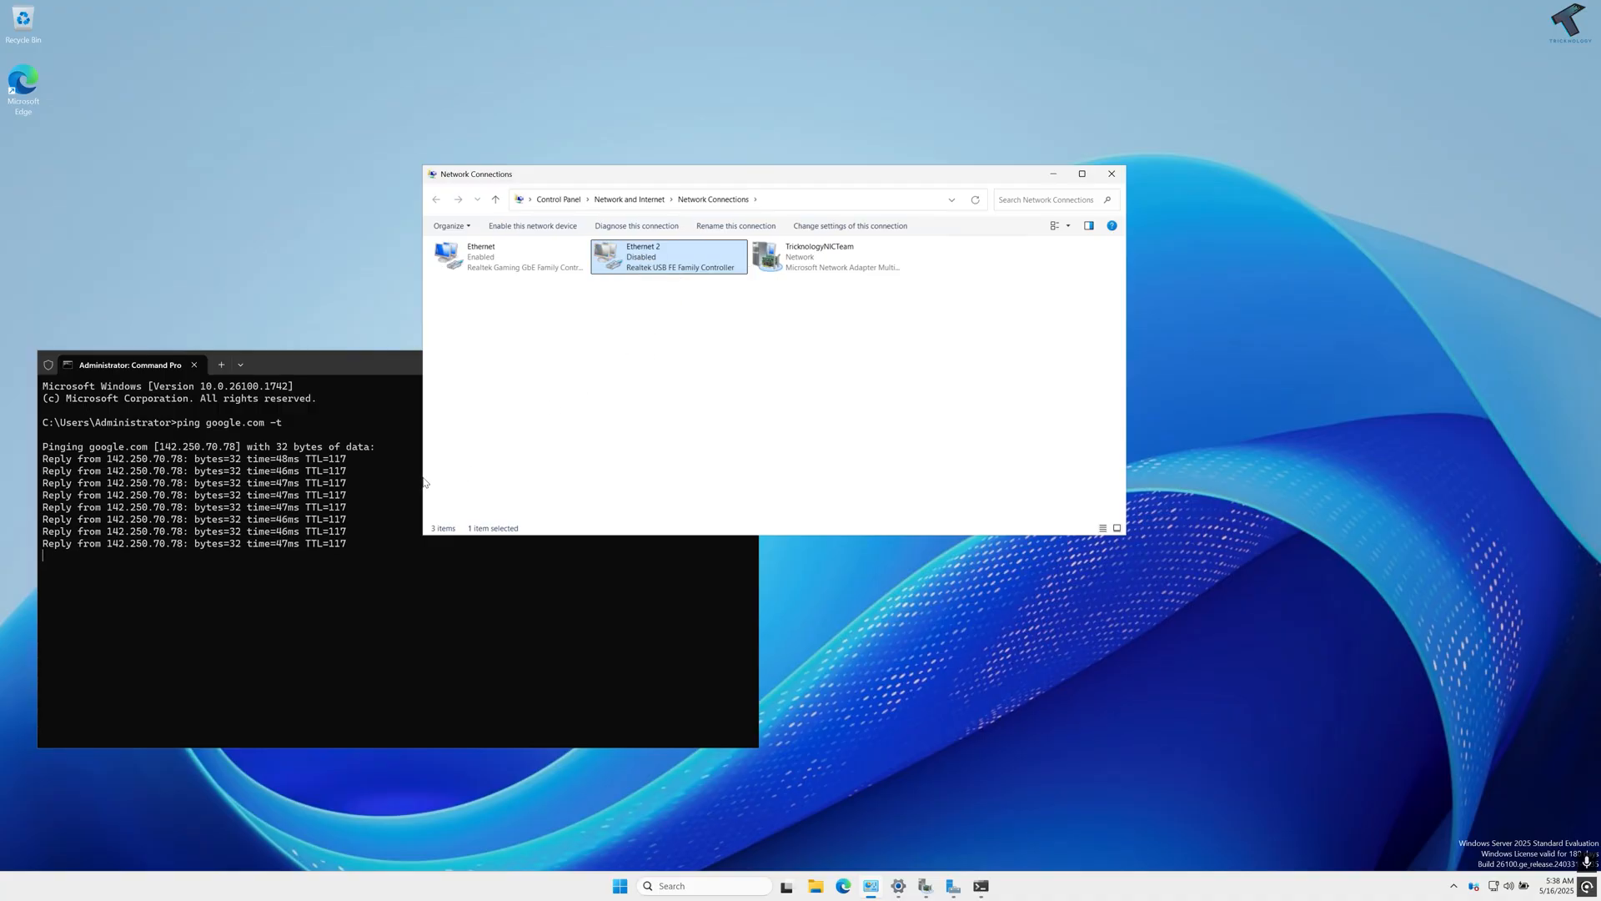
pyautogui.moveTo(129, 365); pyautogui.dragTo(272, 347)
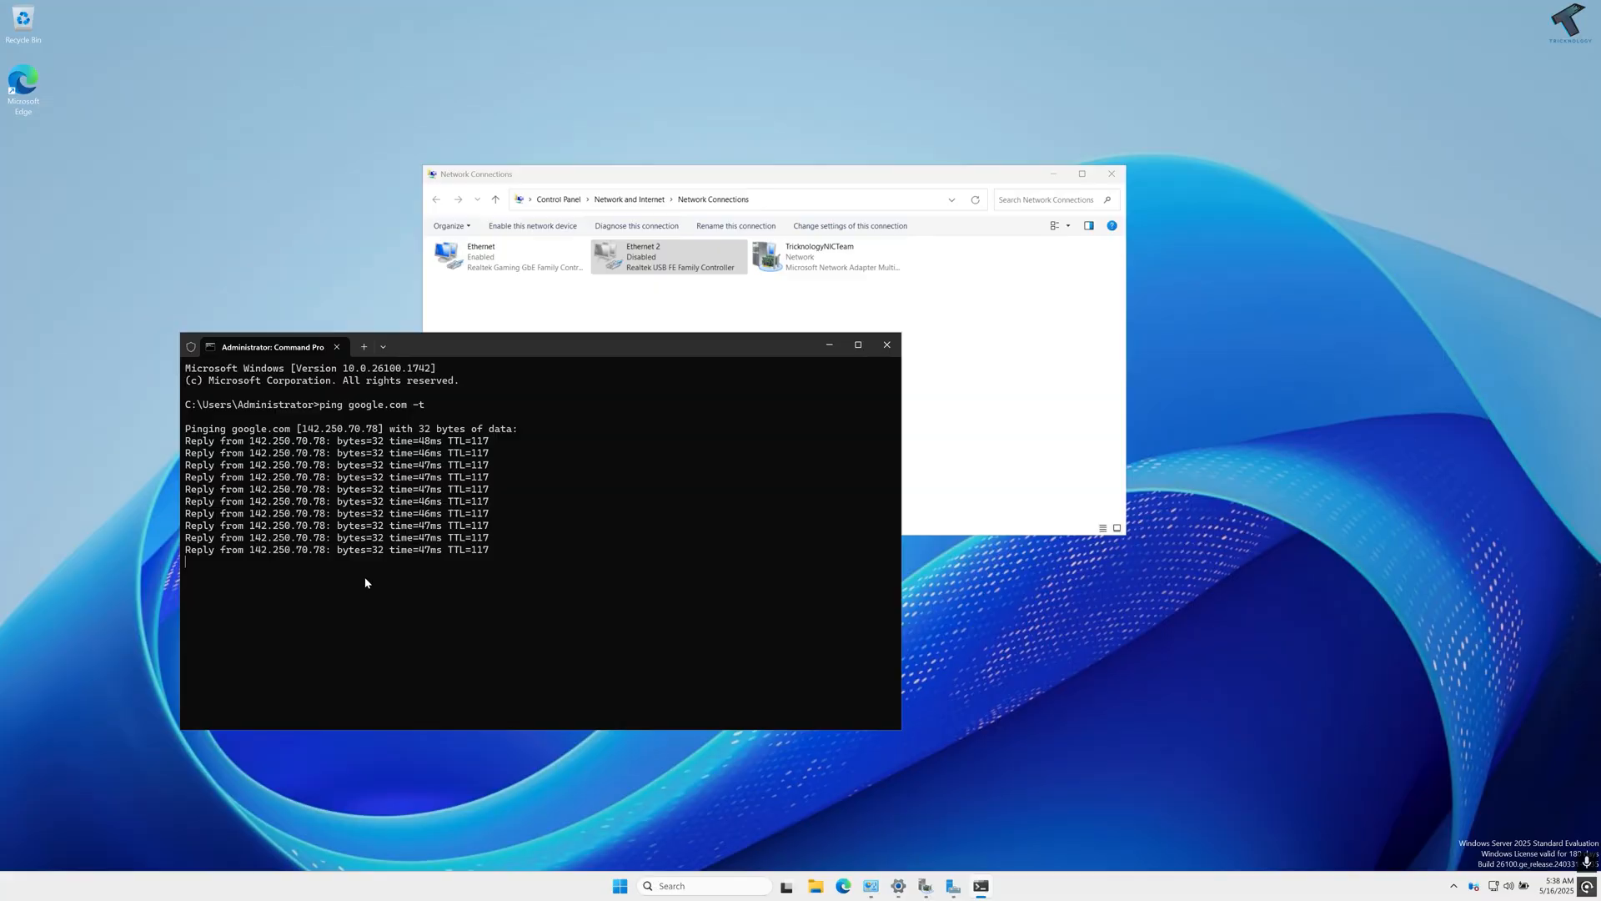
pyautogui.rightClick(669, 257)
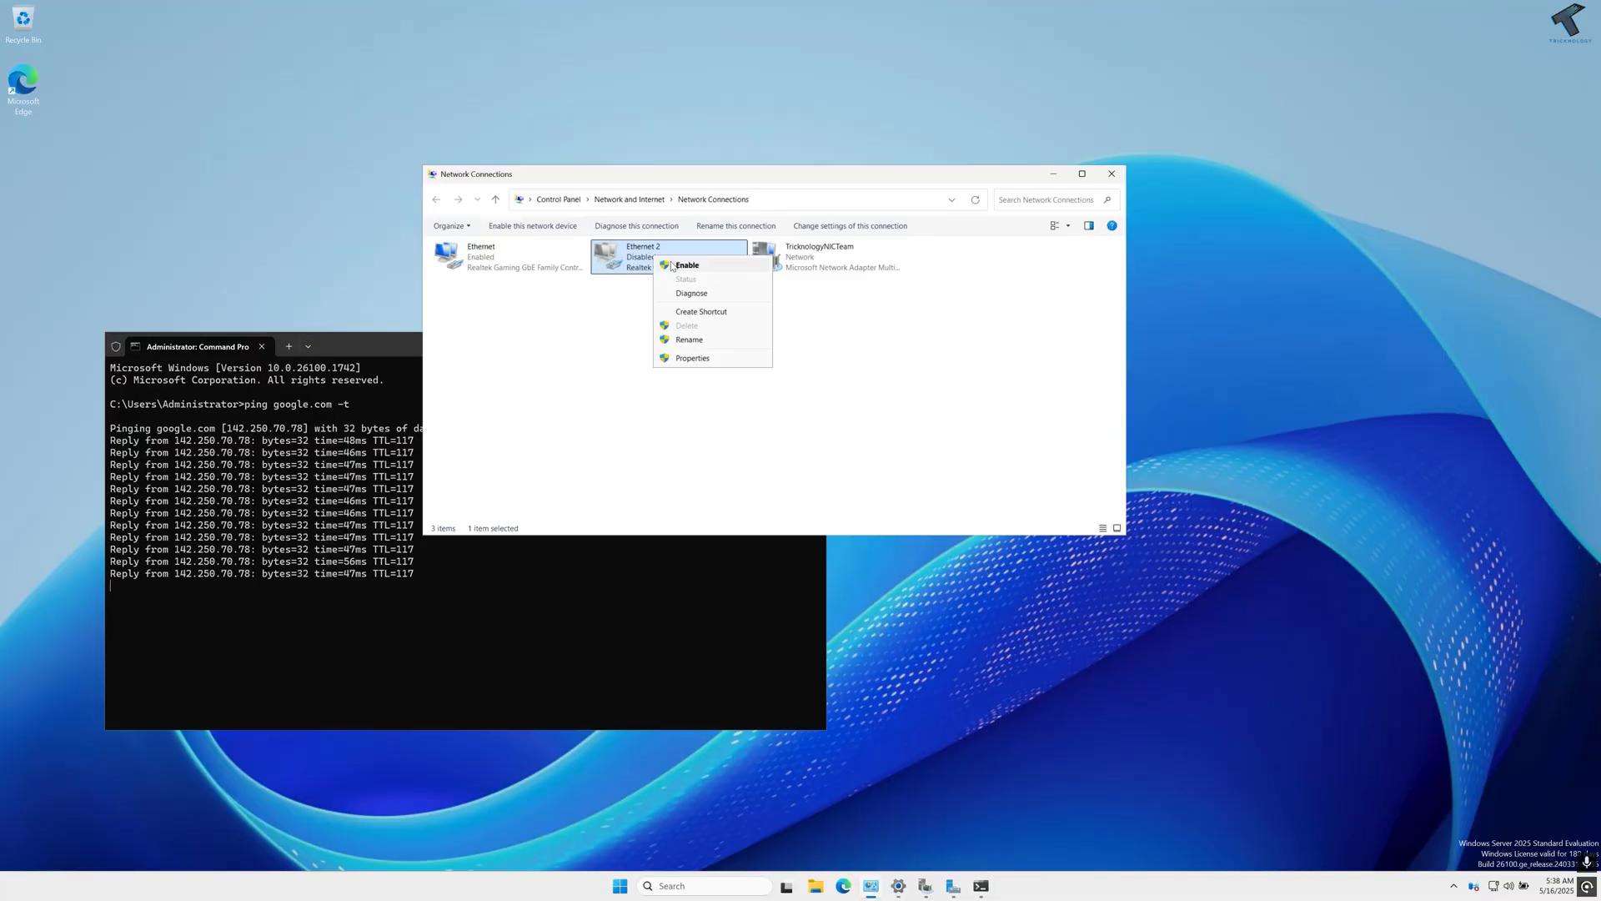
pyautogui.click(686, 266)
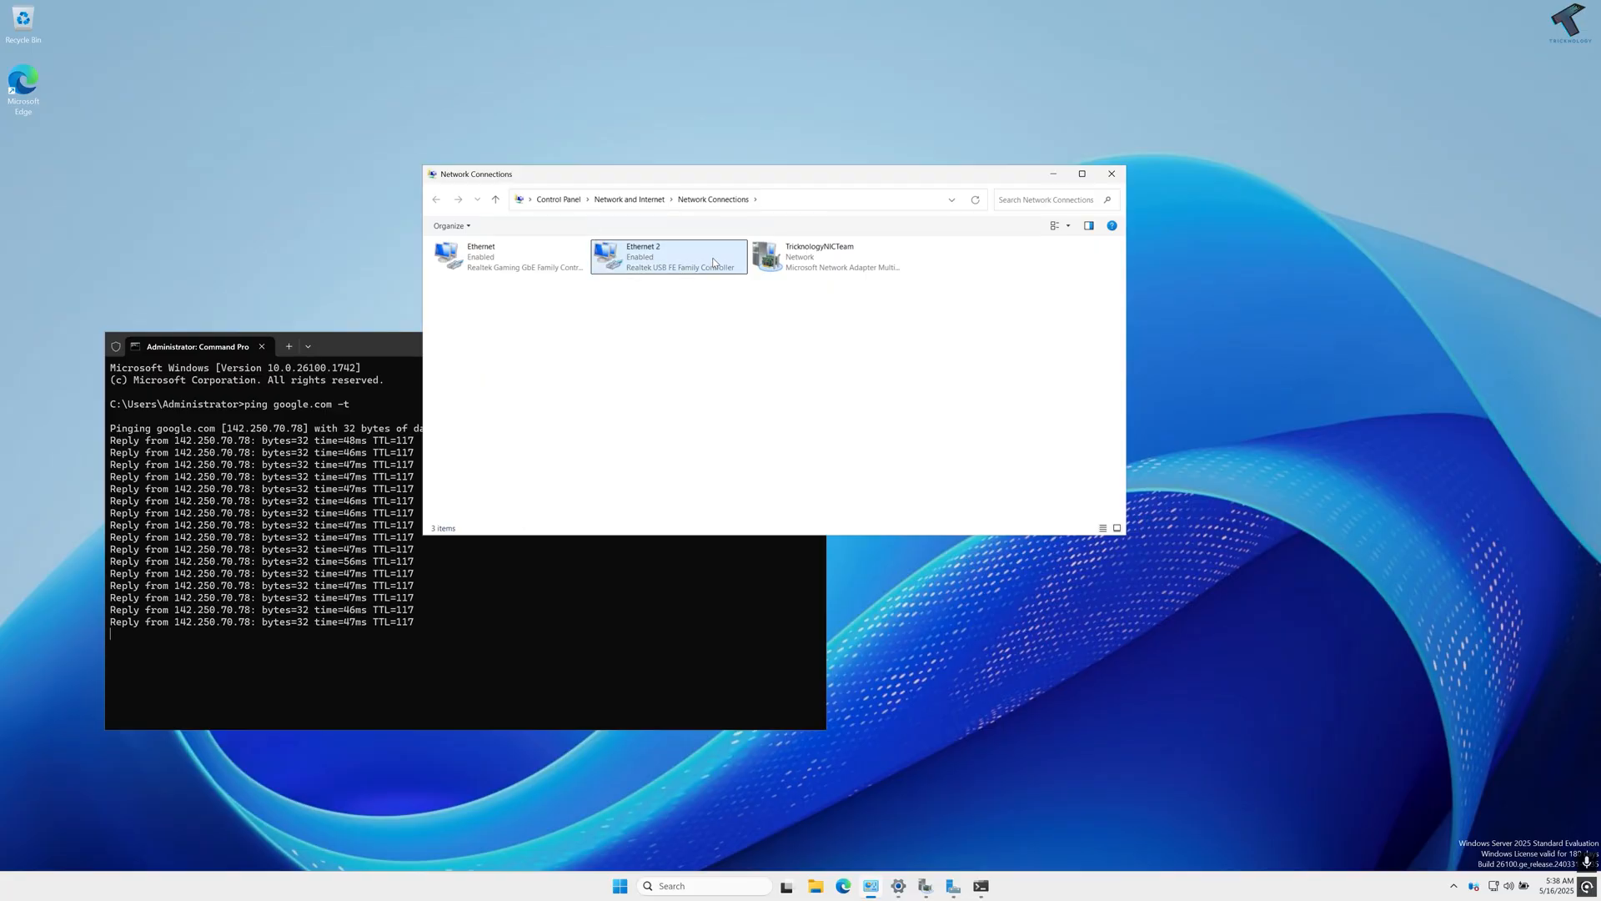
pyautogui.click(509, 255)
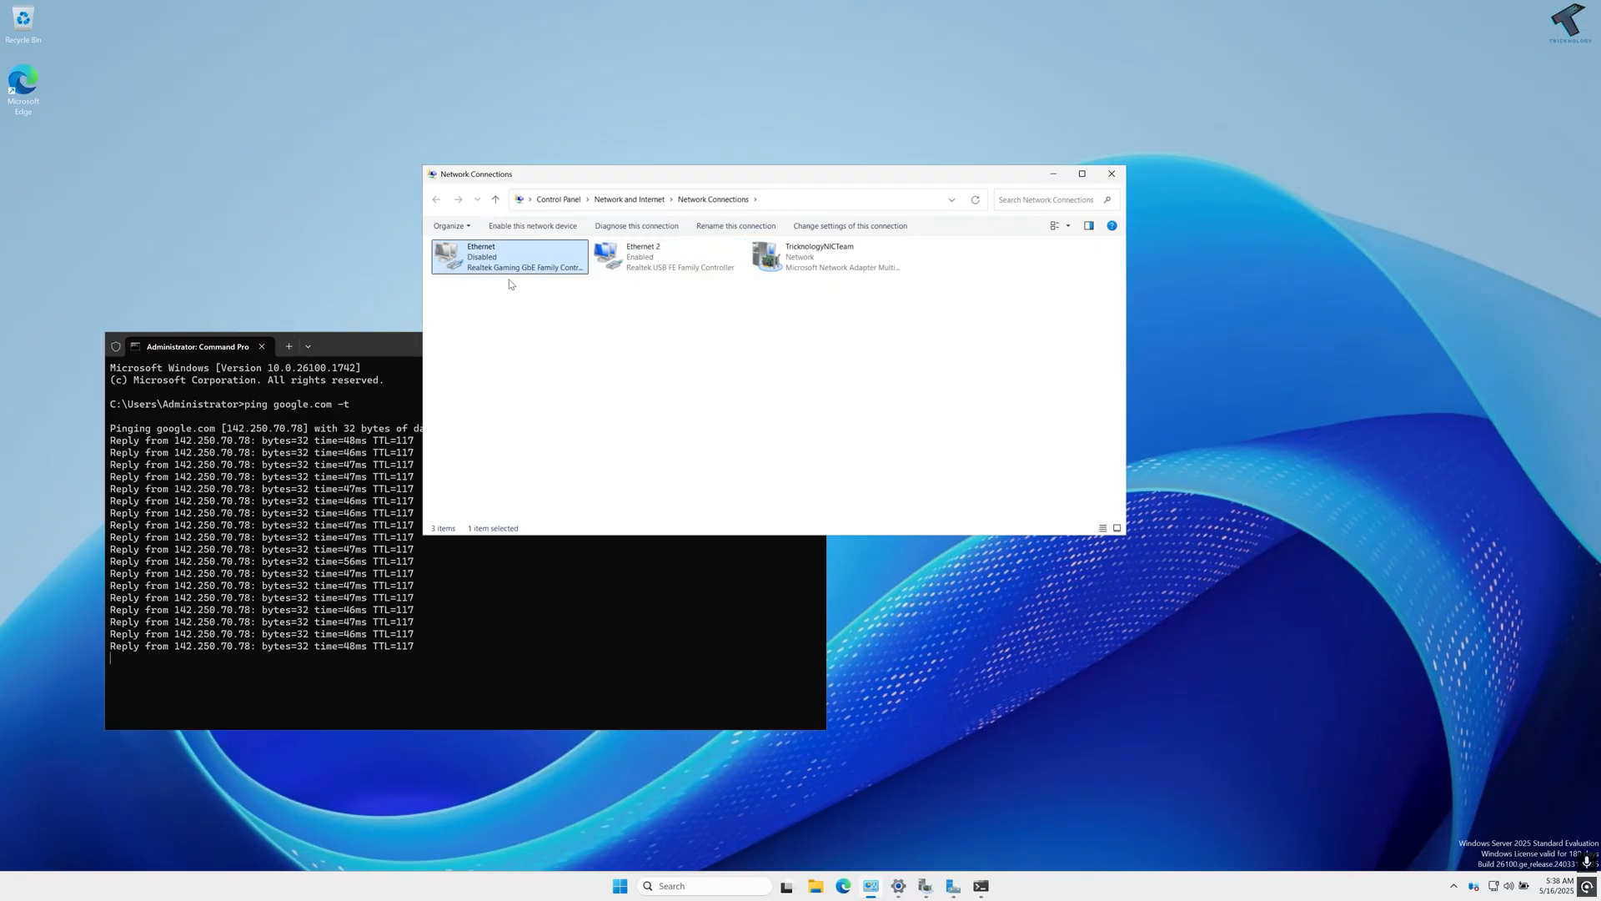
pyautogui.moveTo(335, 610)
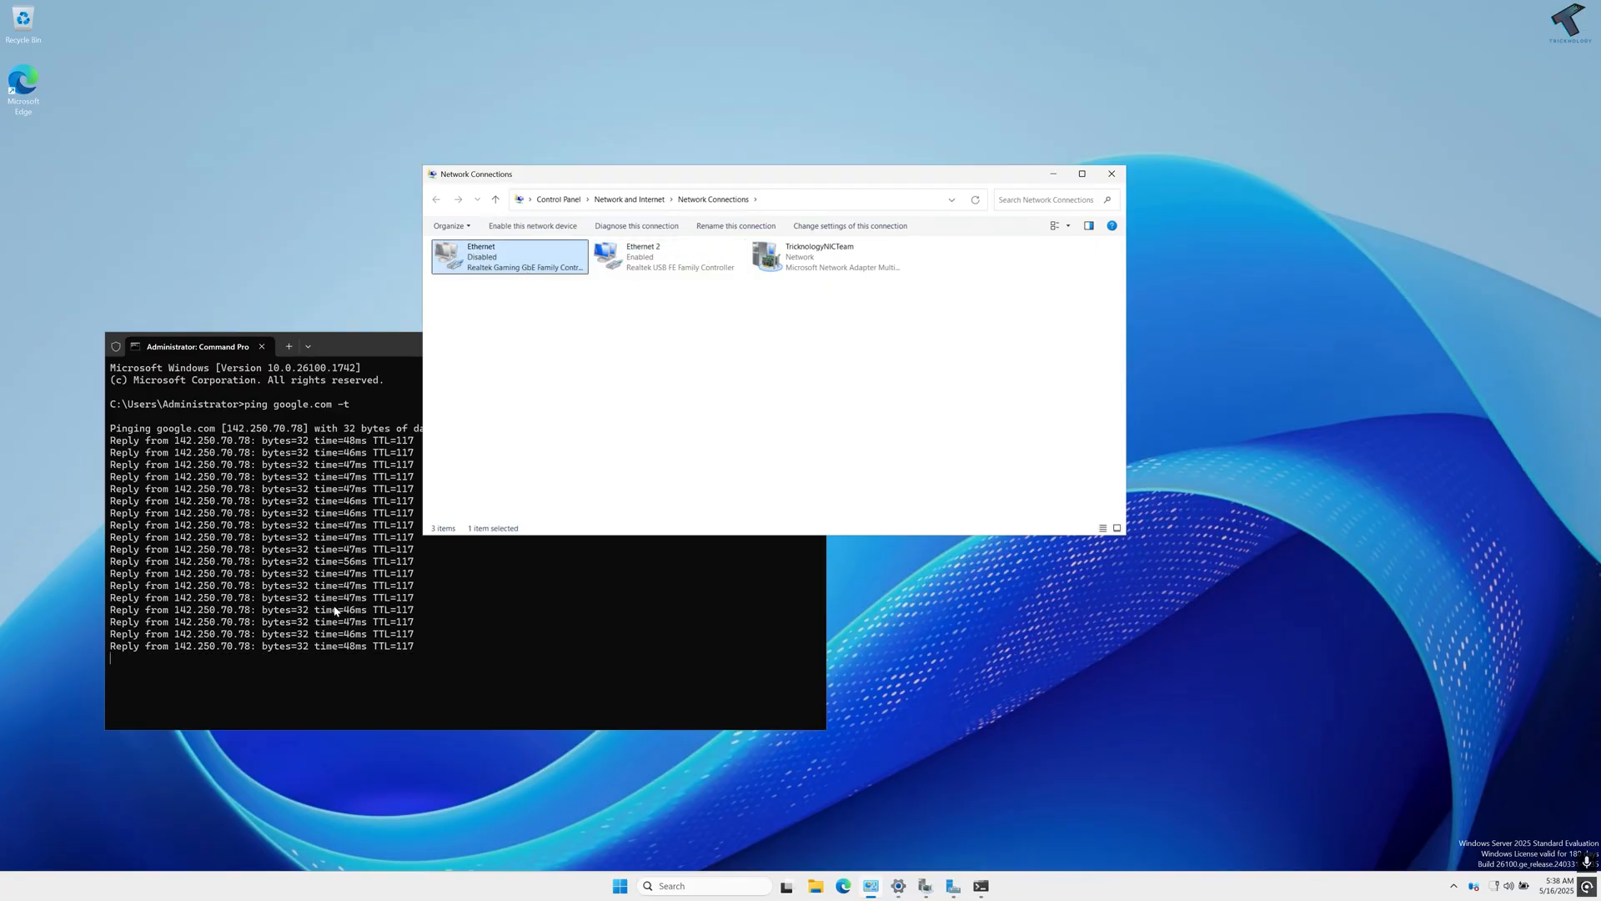
pyautogui.moveTo(505, 251)
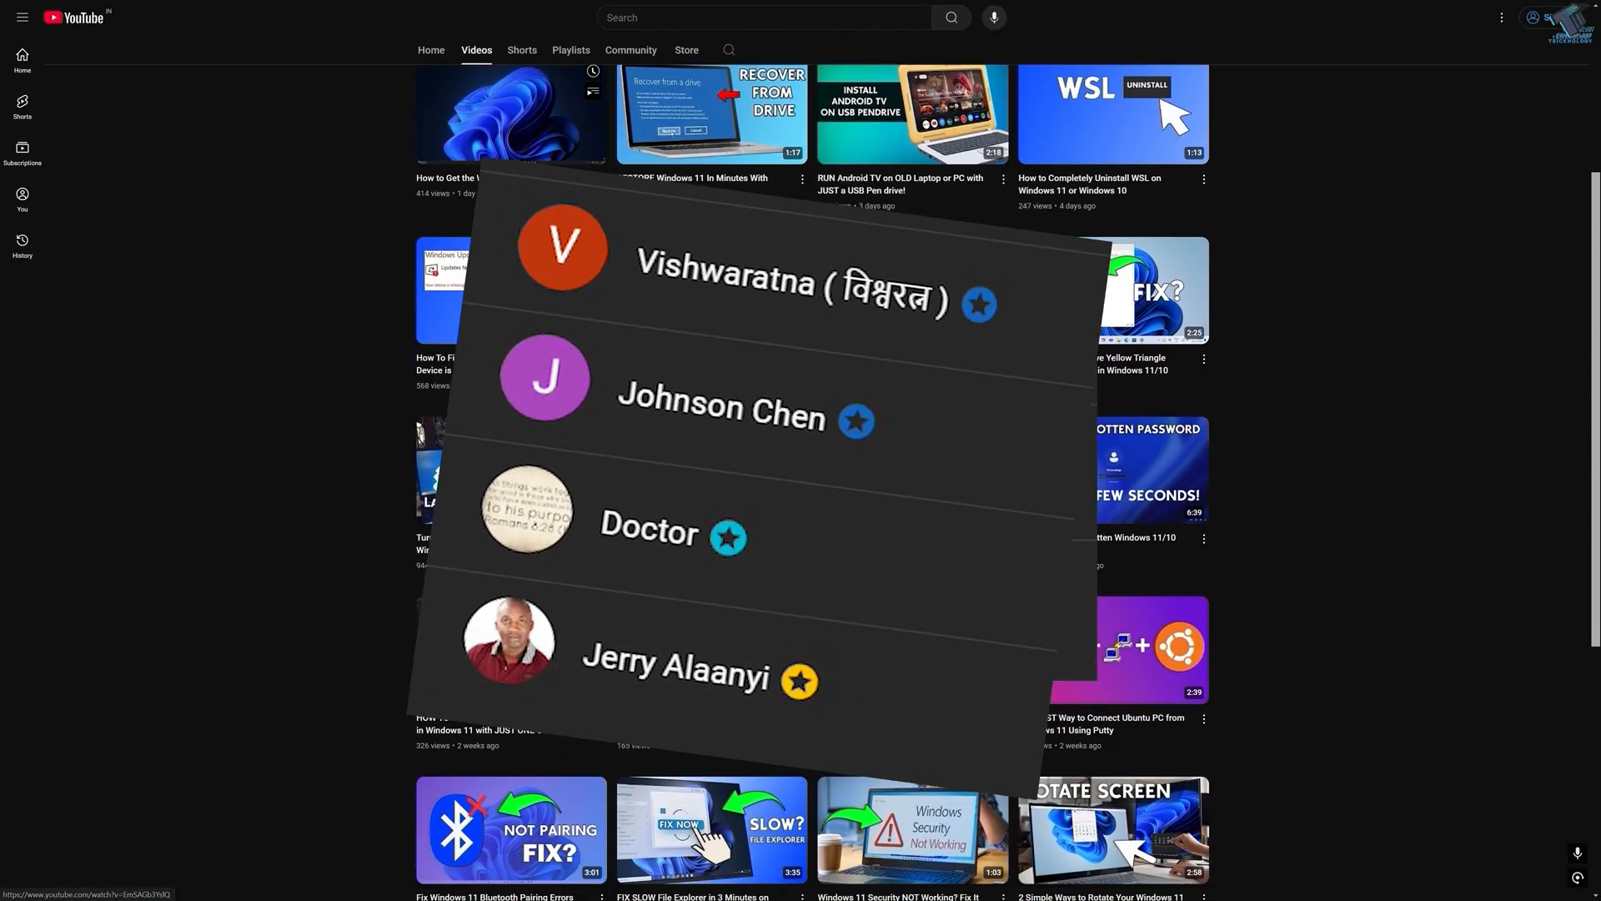
pyautogui.scroll(-3)
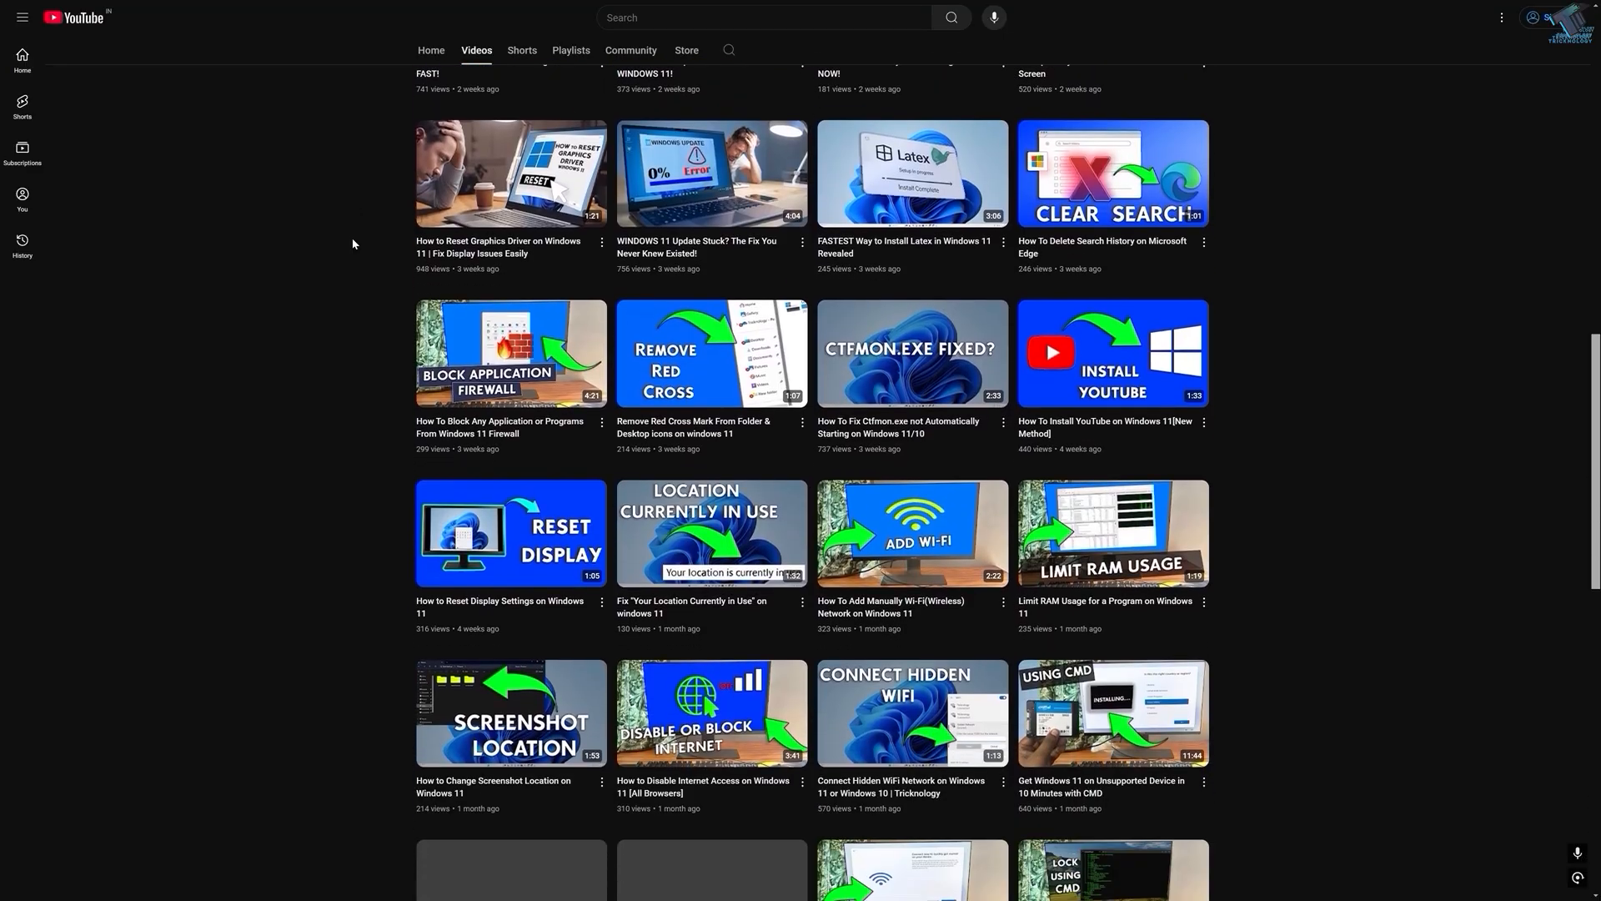
pyautogui.scroll(-3)
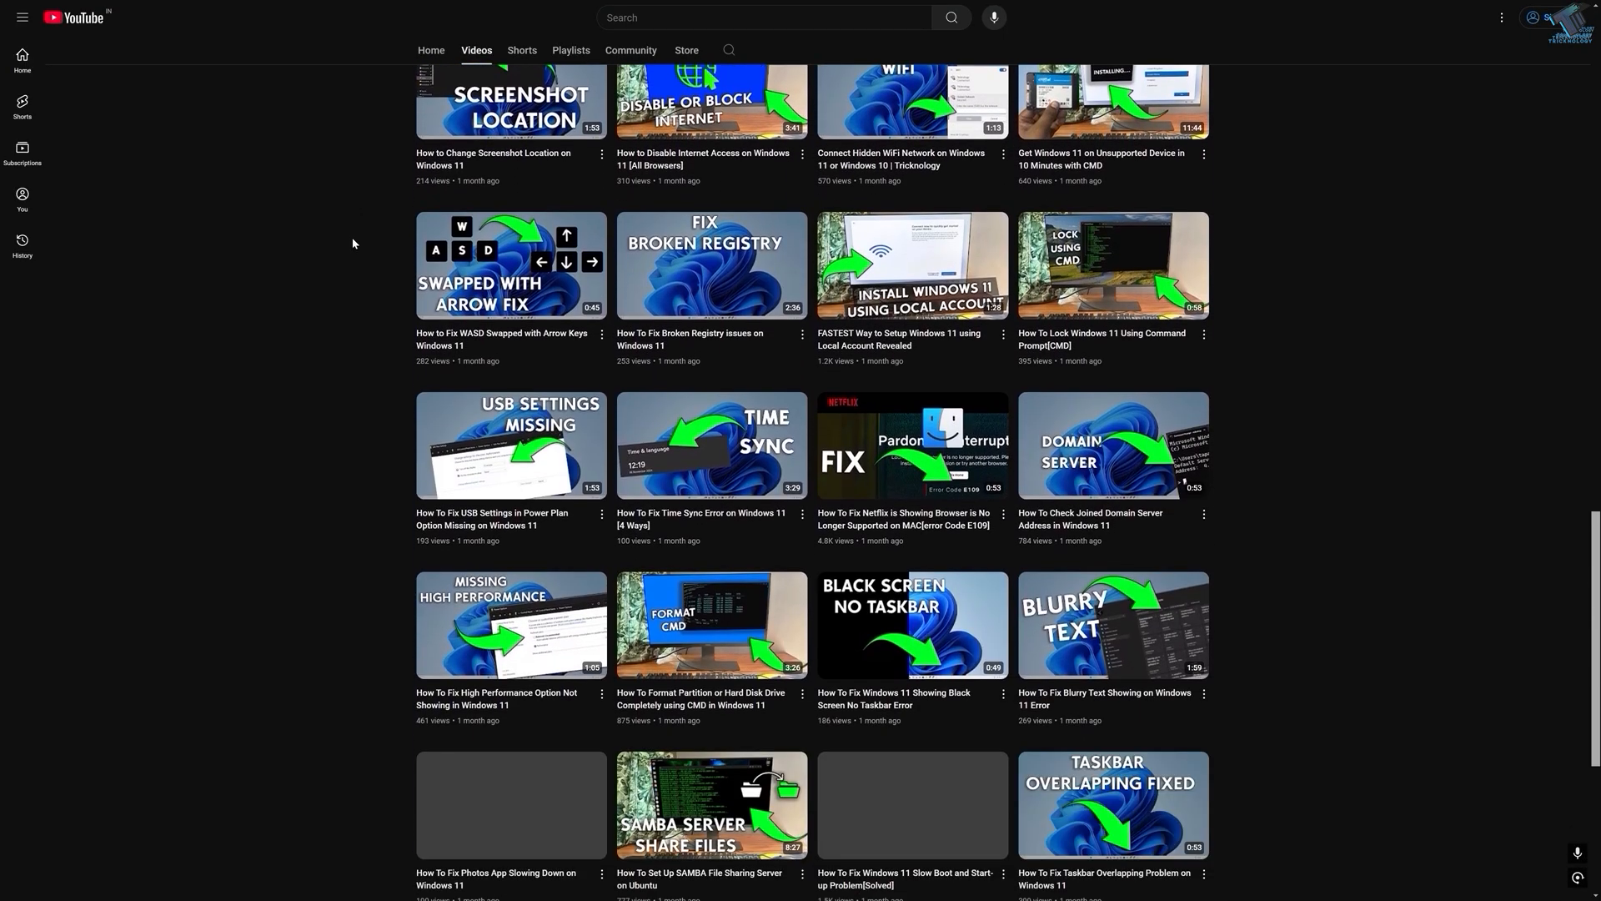
pyautogui.scroll(-3)
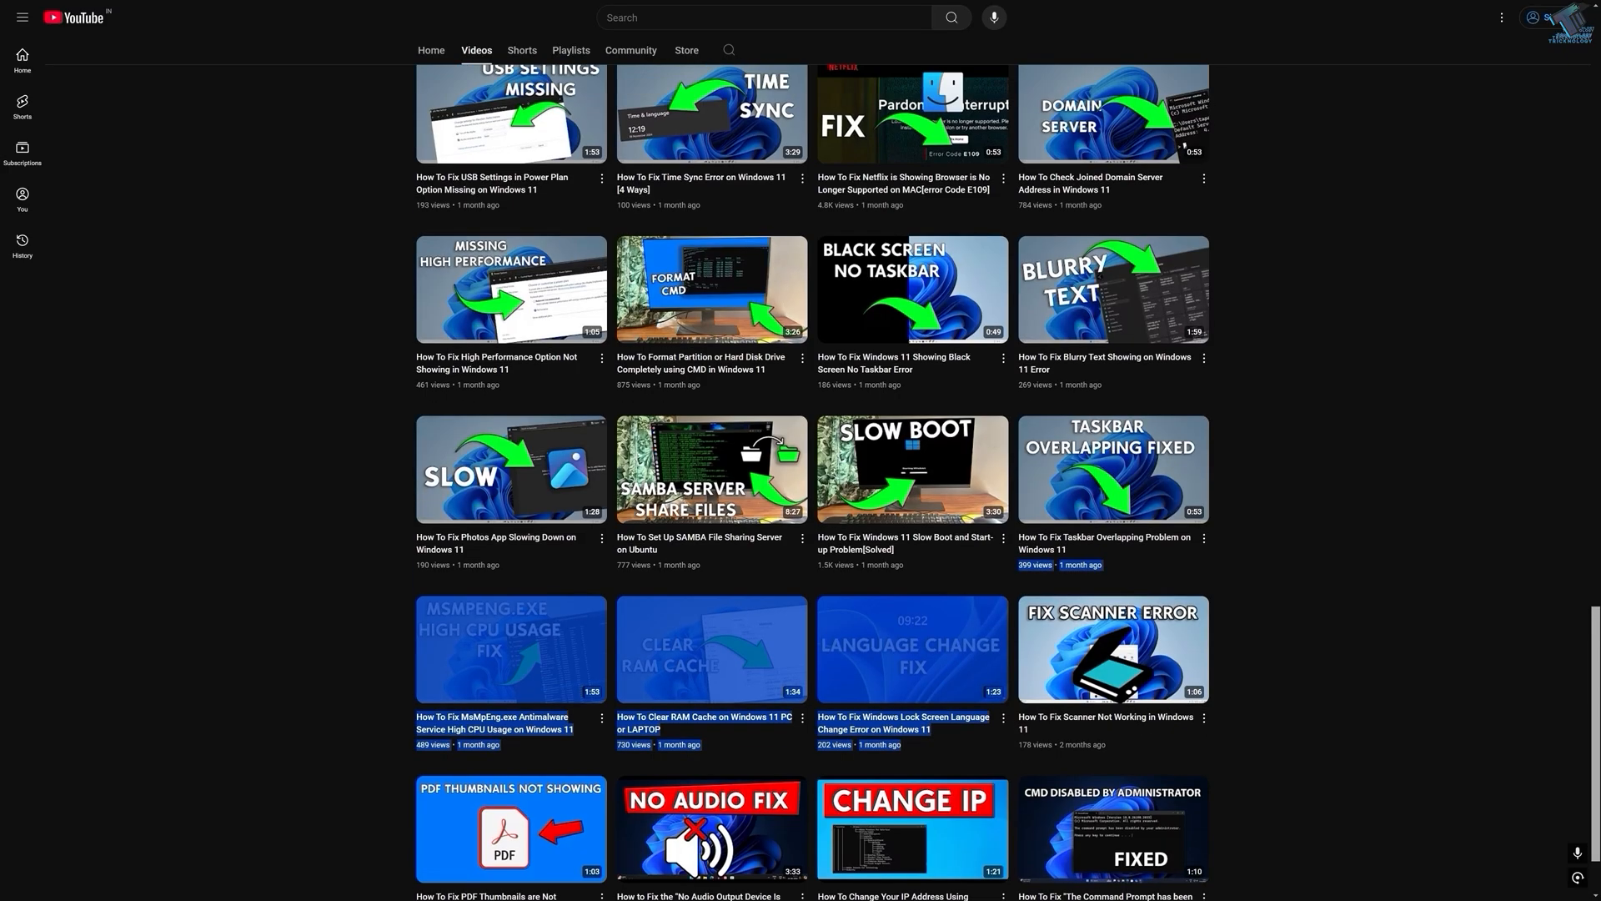
pyautogui.scroll(3)
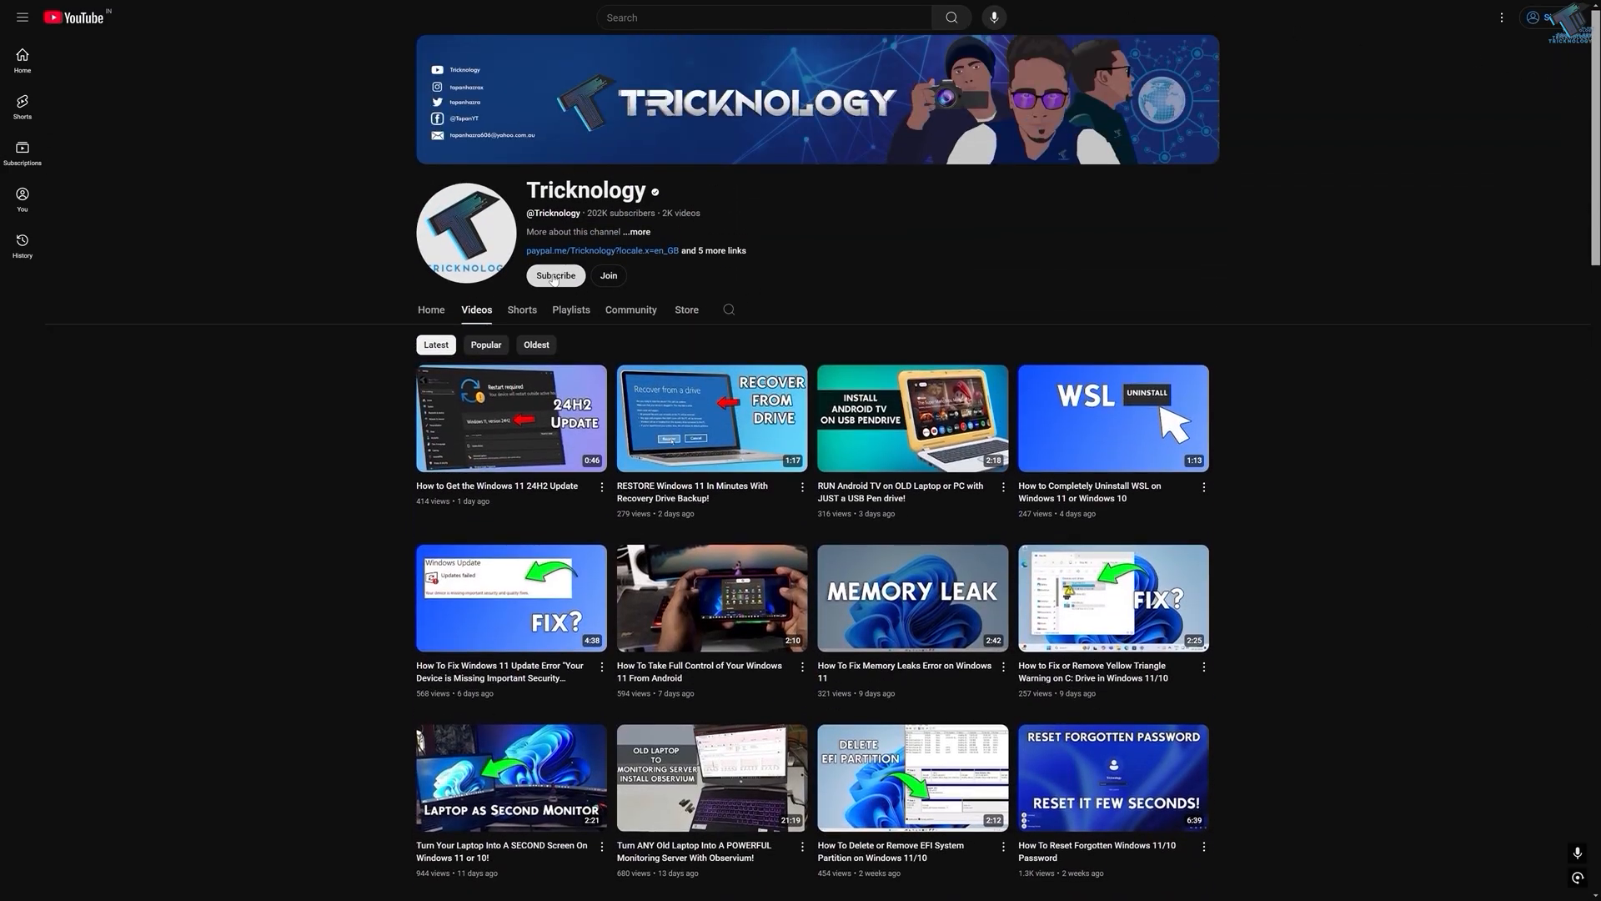
pyautogui.scroll(-3)
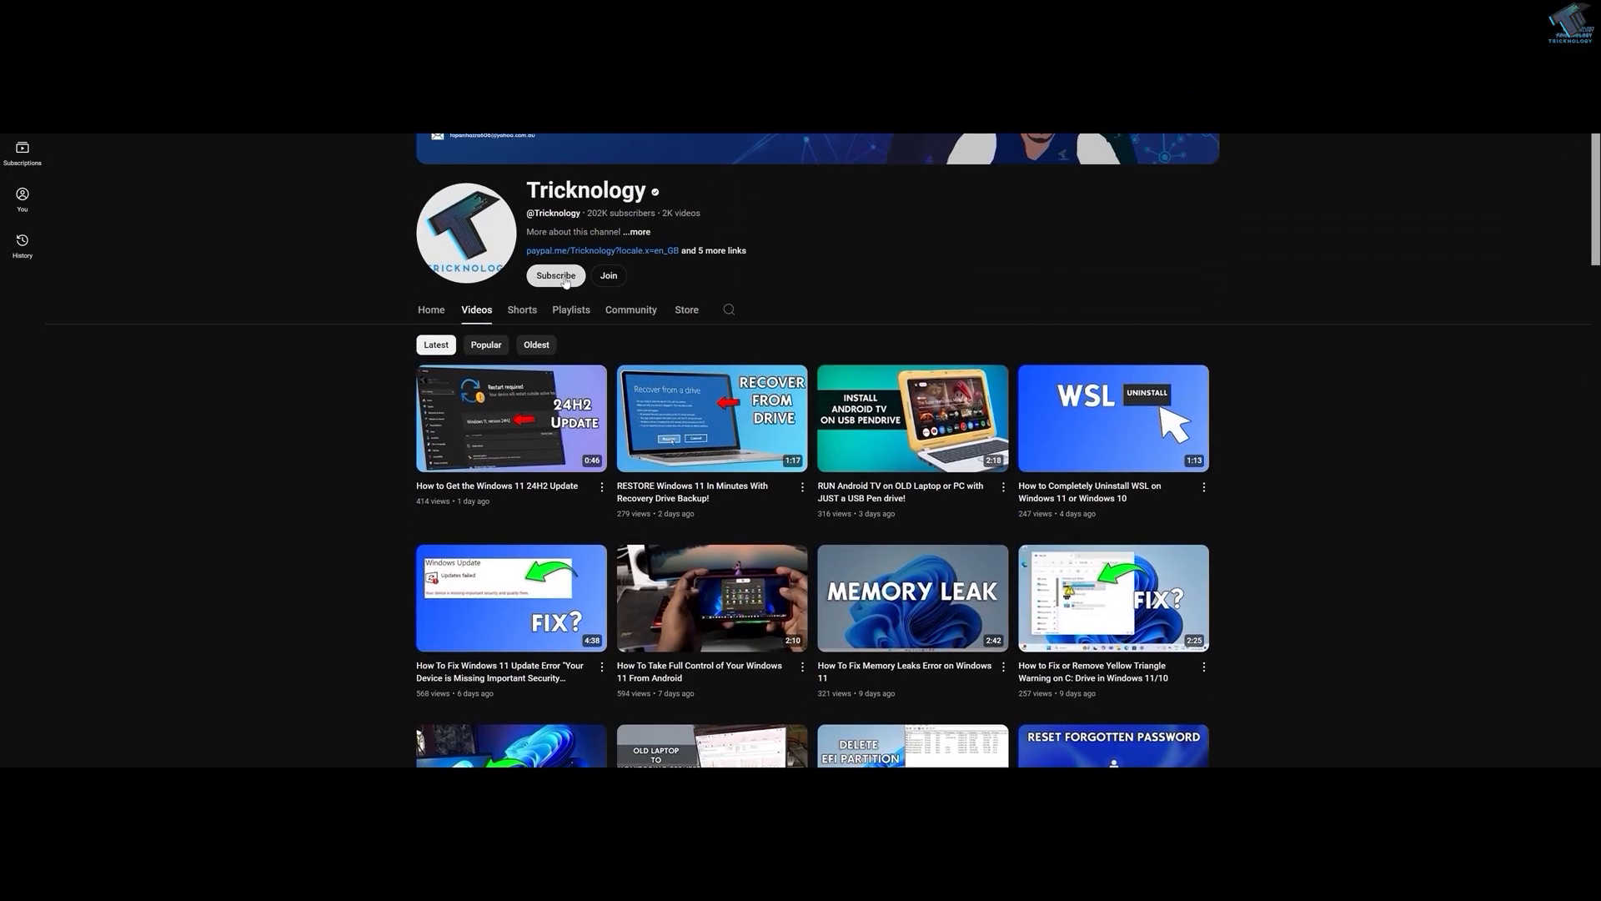